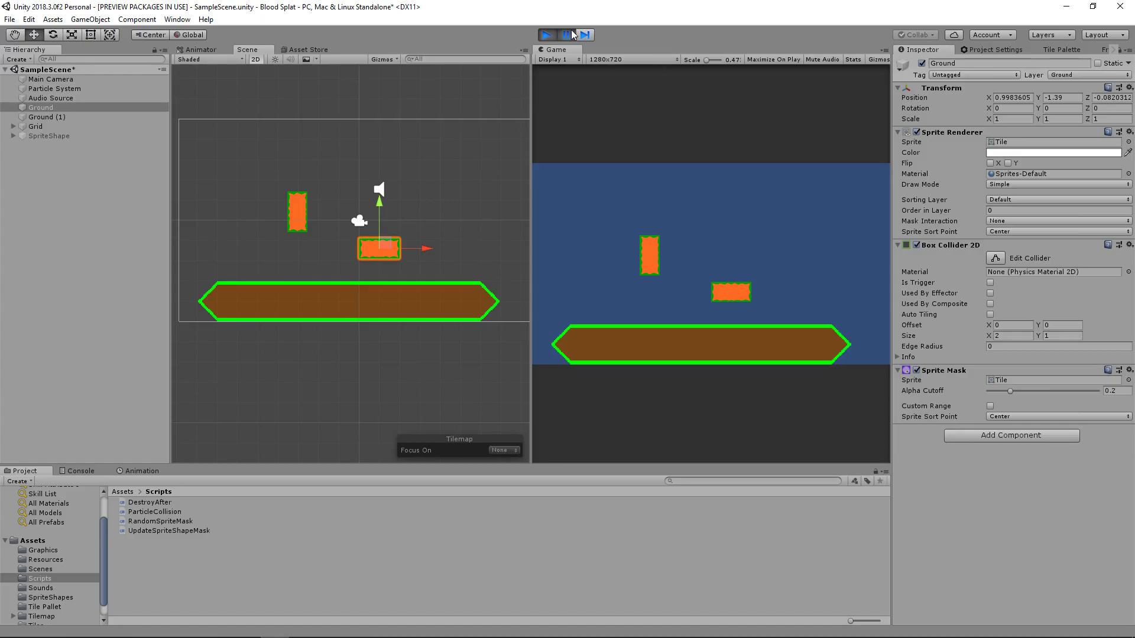
# - Watch the blood splatters land in play mode, stop the game, and select the SpriteShape ground
pyautogui.click(547, 34)
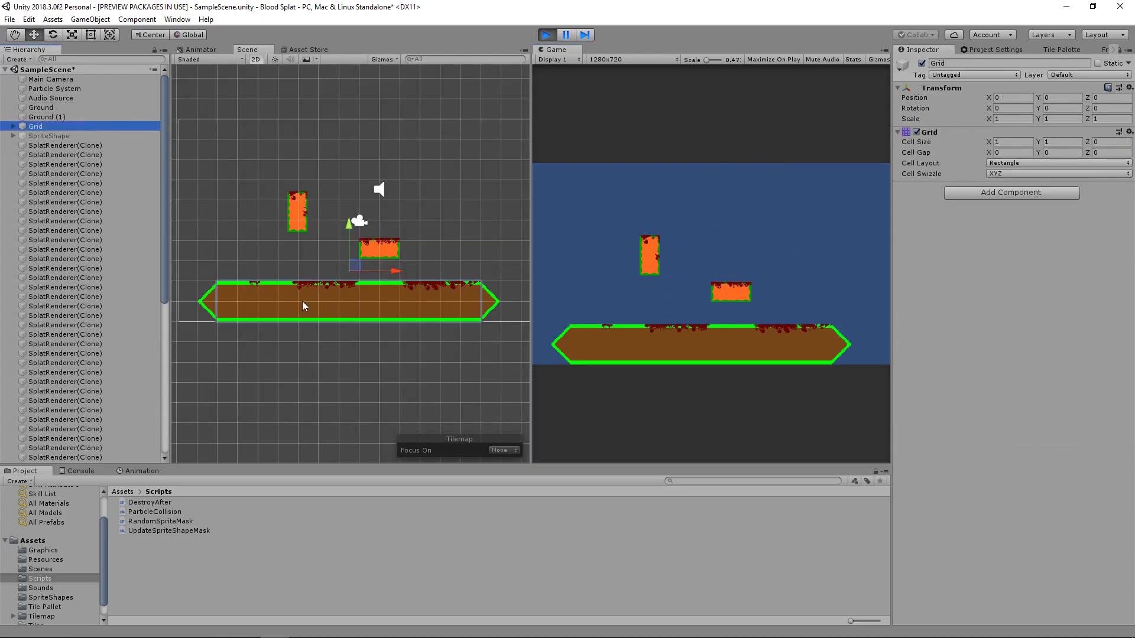
pyautogui.click(50, 136)
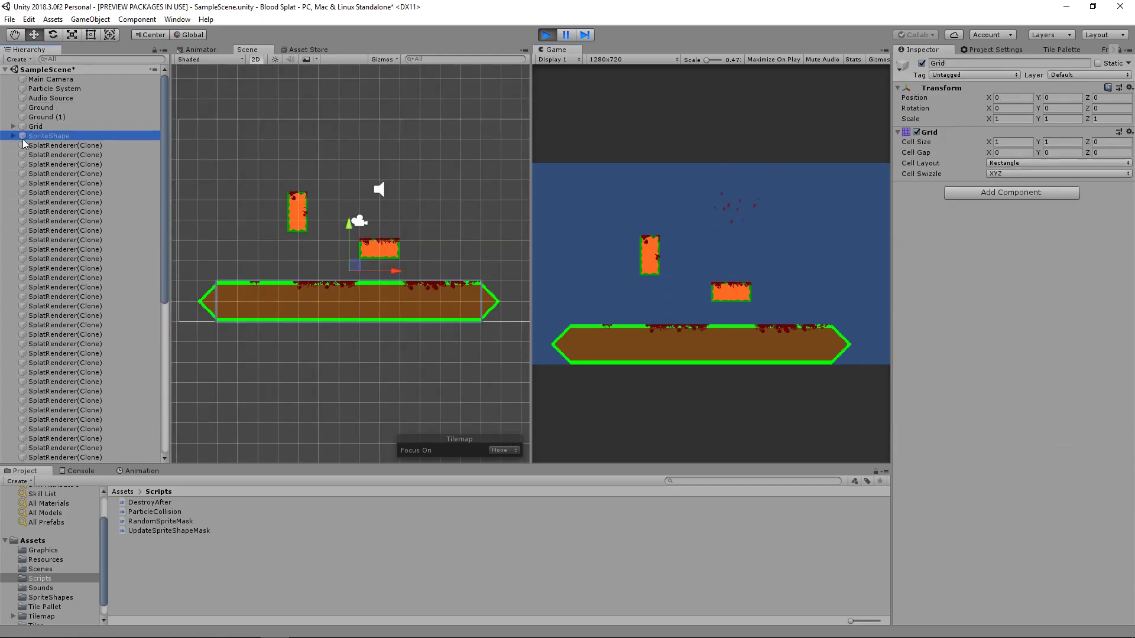
pyautogui.click(50, 135)
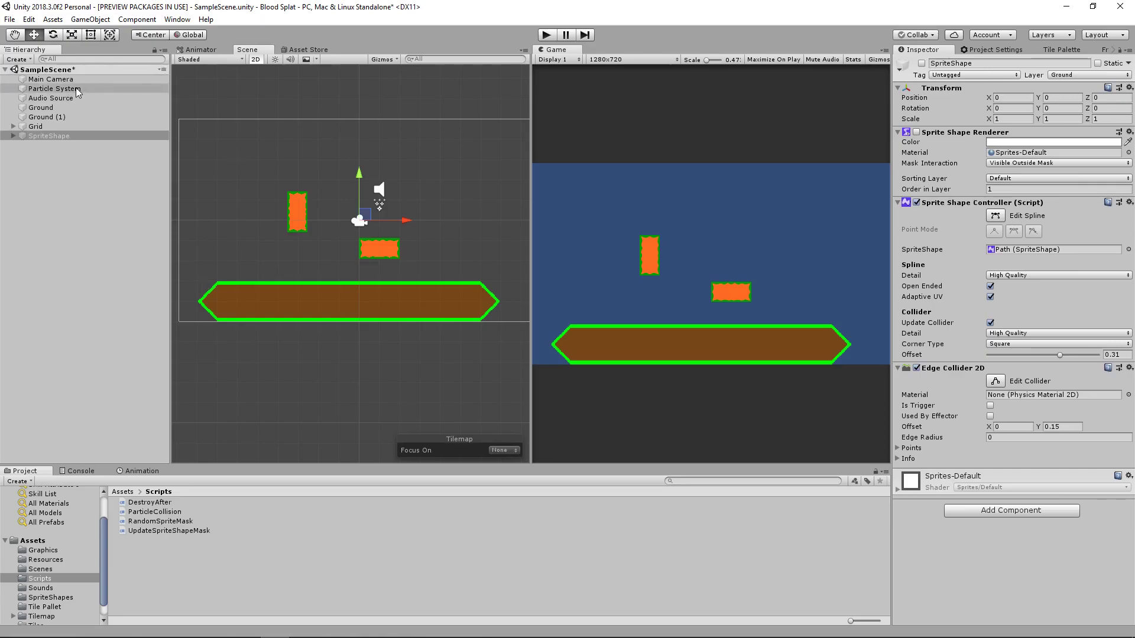
# - On the Particle System set Max Particles 100, Bursts Count 20 and Cycles 1
pyautogui.click(52, 88)
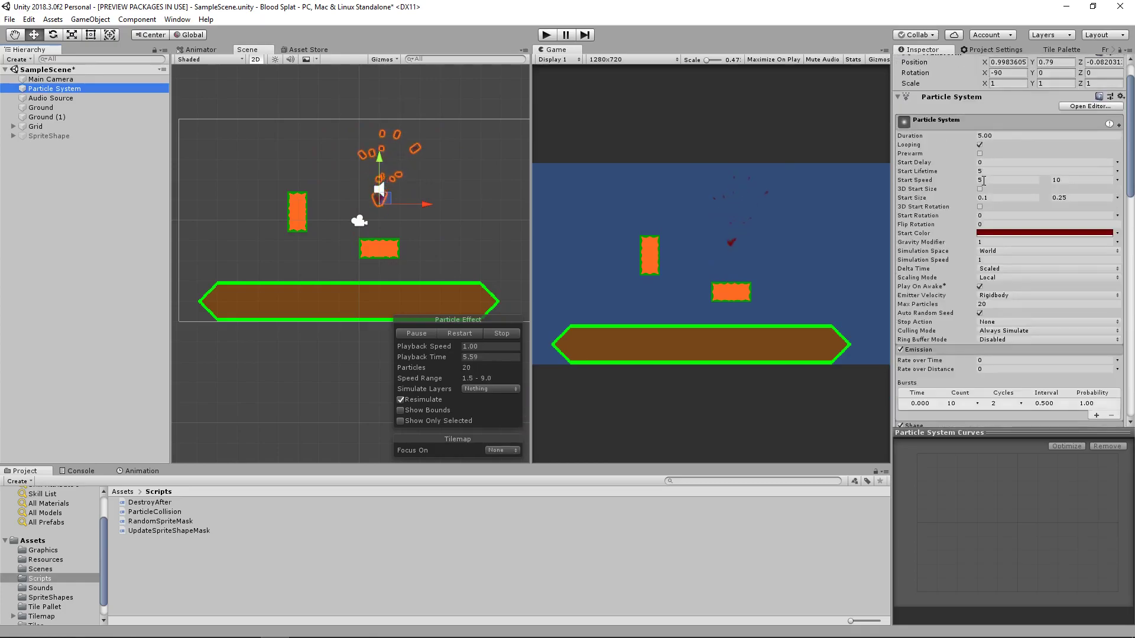
pyautogui.click(1006, 198)
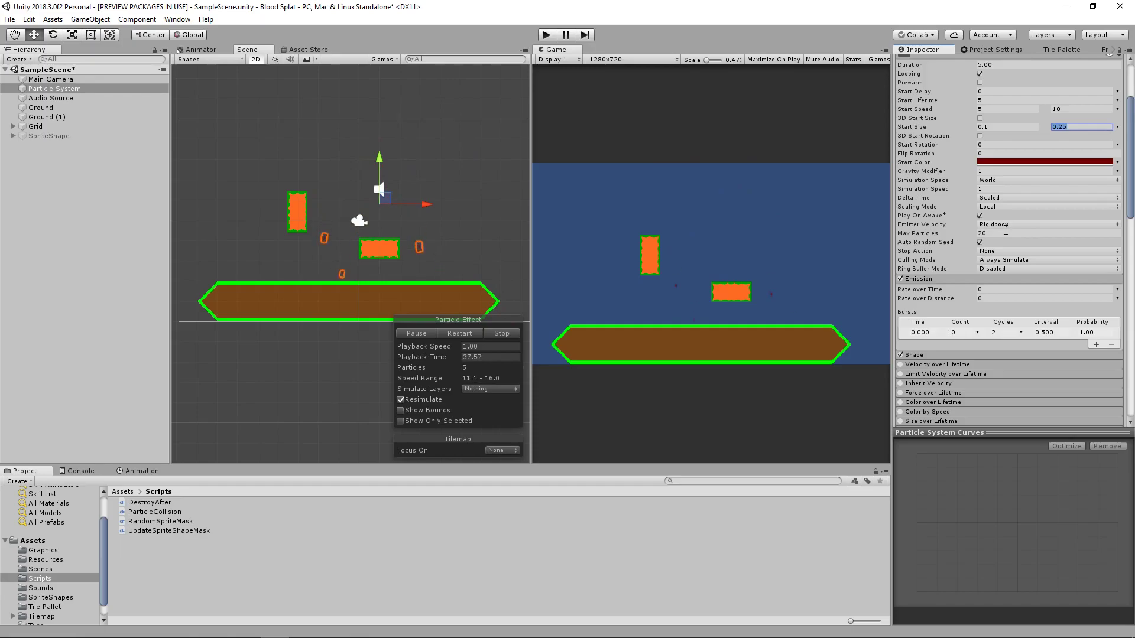
pyautogui.scroll(-3)
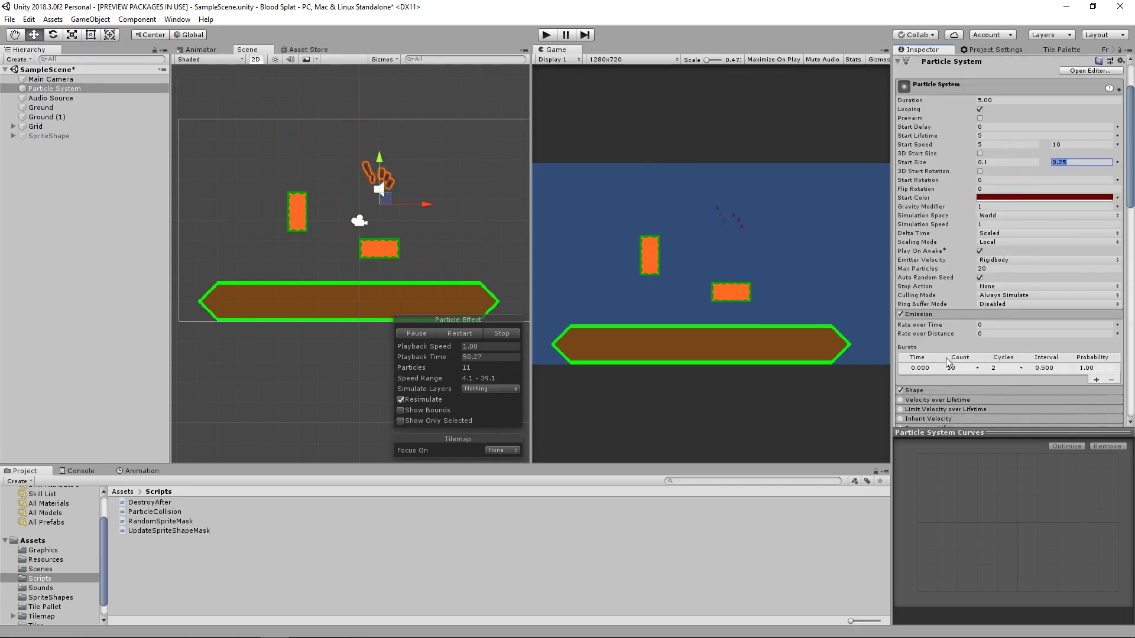
pyautogui.click(951, 368)
pyautogui.write('100')
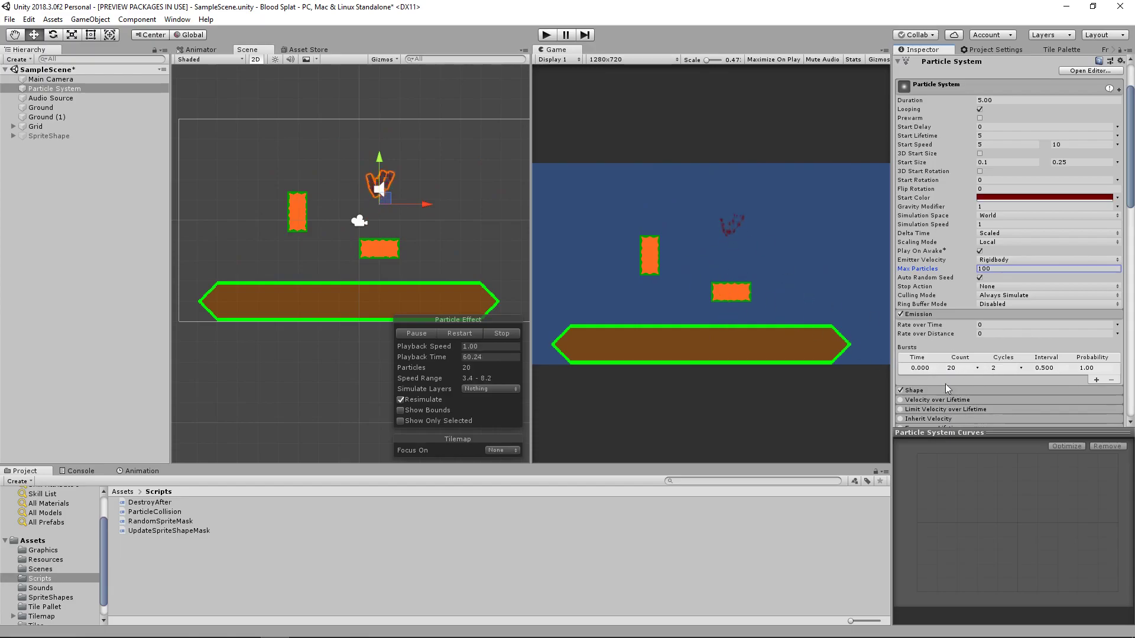
pyautogui.click(1002, 368)
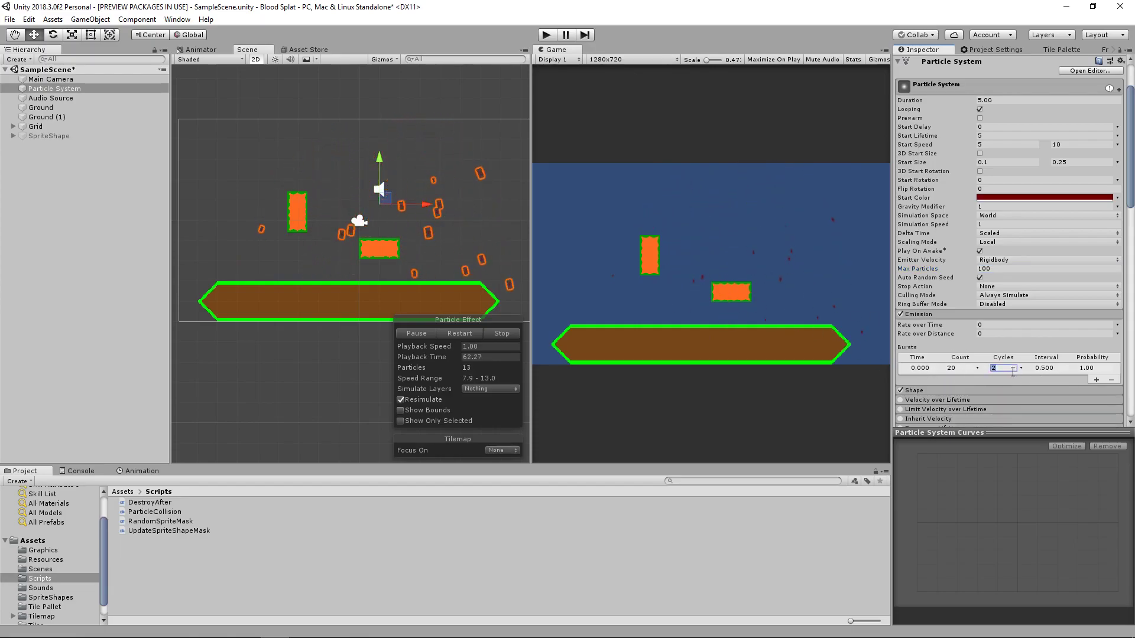
pyautogui.write('1')
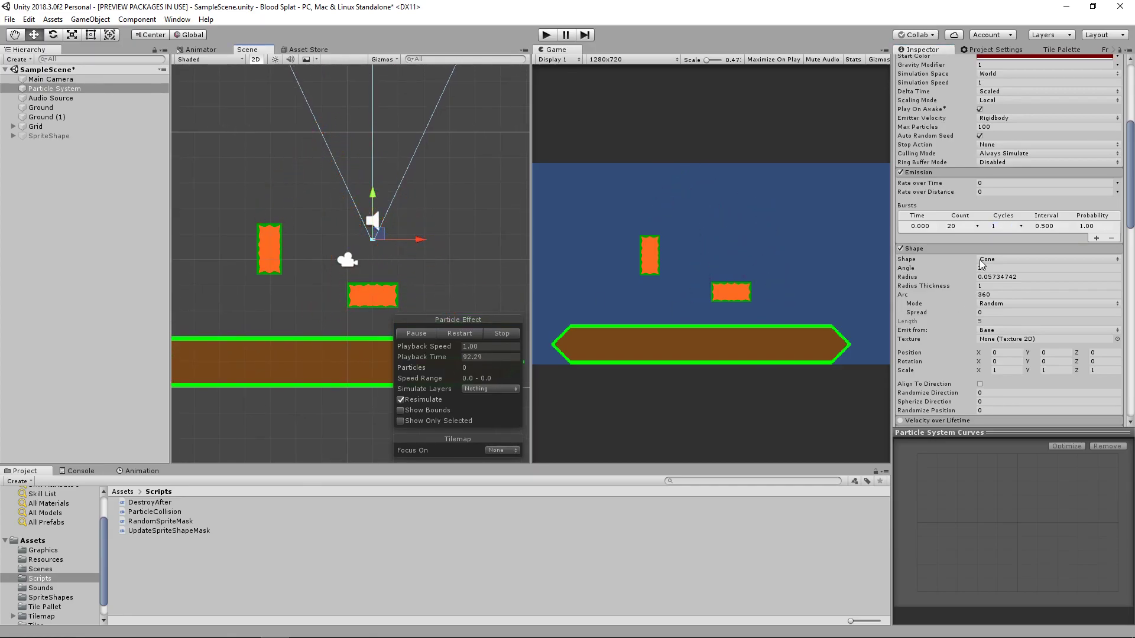
pyautogui.scroll(-3)
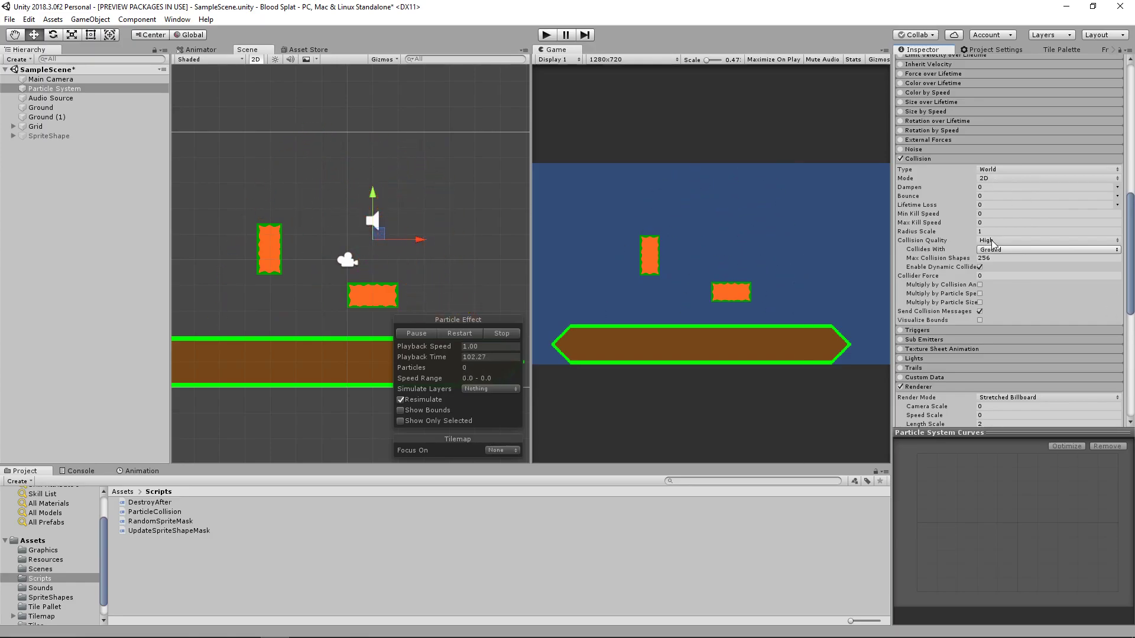
pyautogui.click(1046, 240)
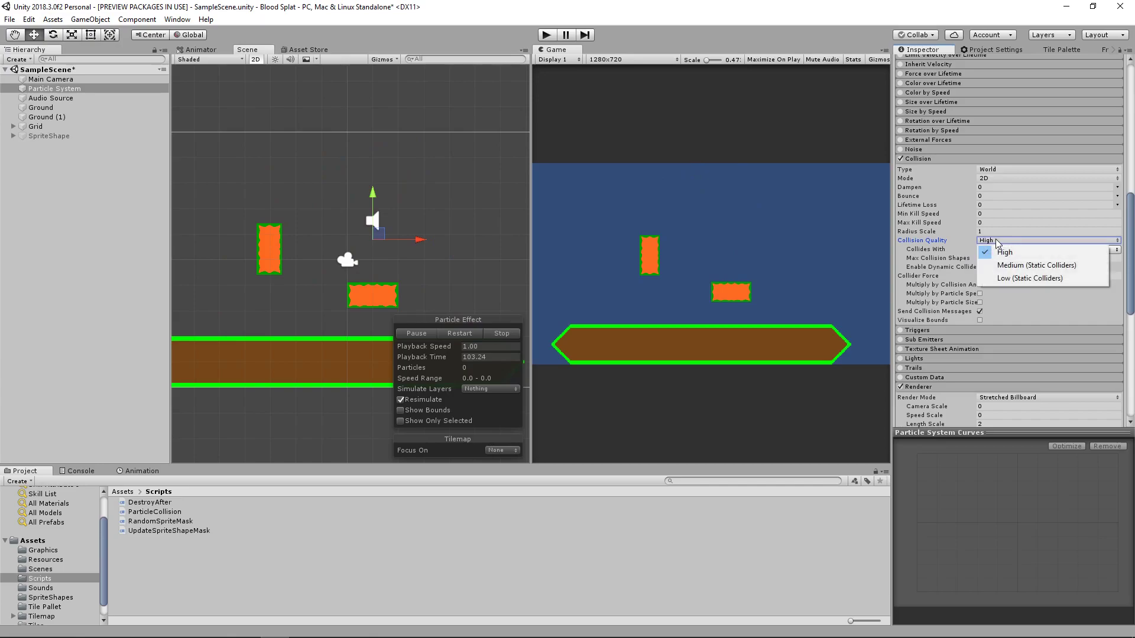
pyautogui.moveTo(1027, 279)
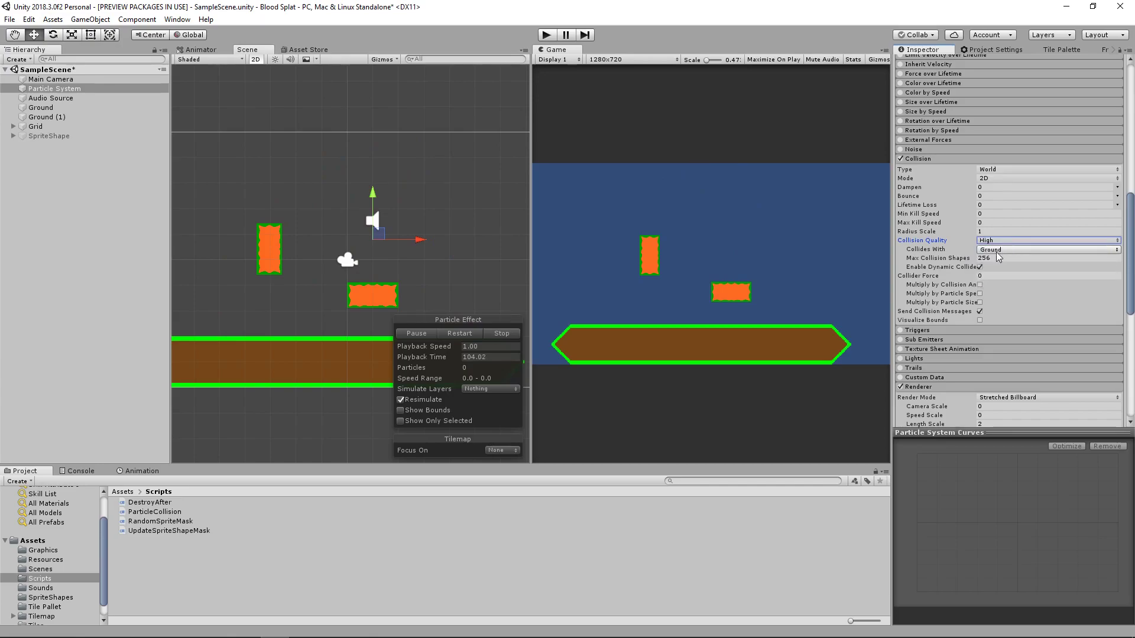
pyautogui.click(1043, 249)
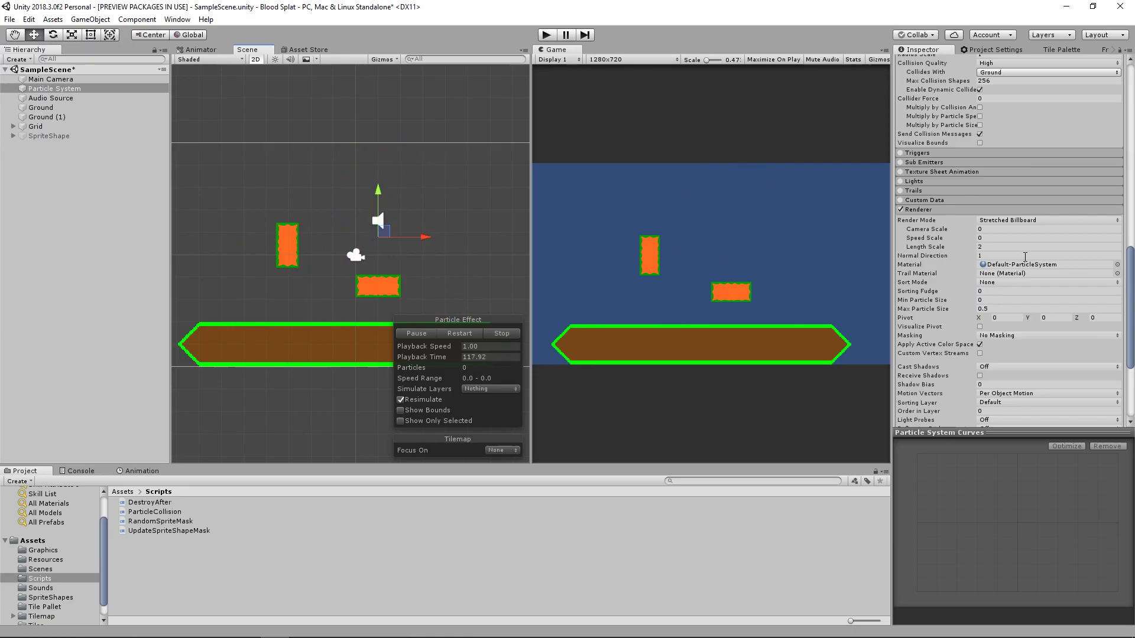
# - Locate the Particle Collision component and open its ParticleCollision script in the code editor
pyautogui.scroll(-3)
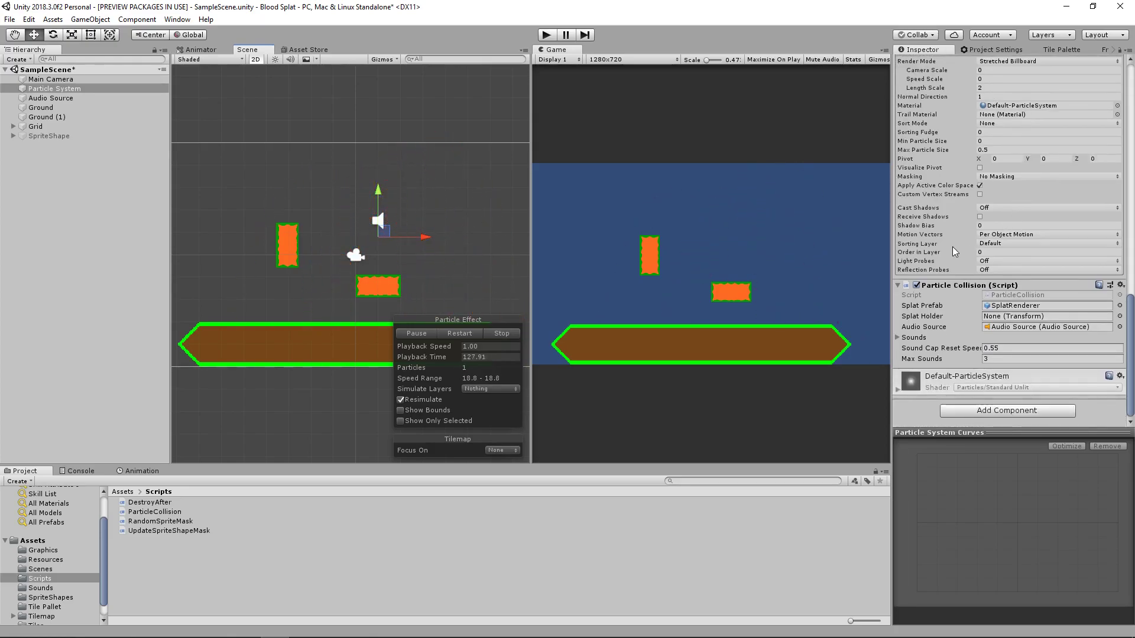
pyautogui.moveTo(948, 248)
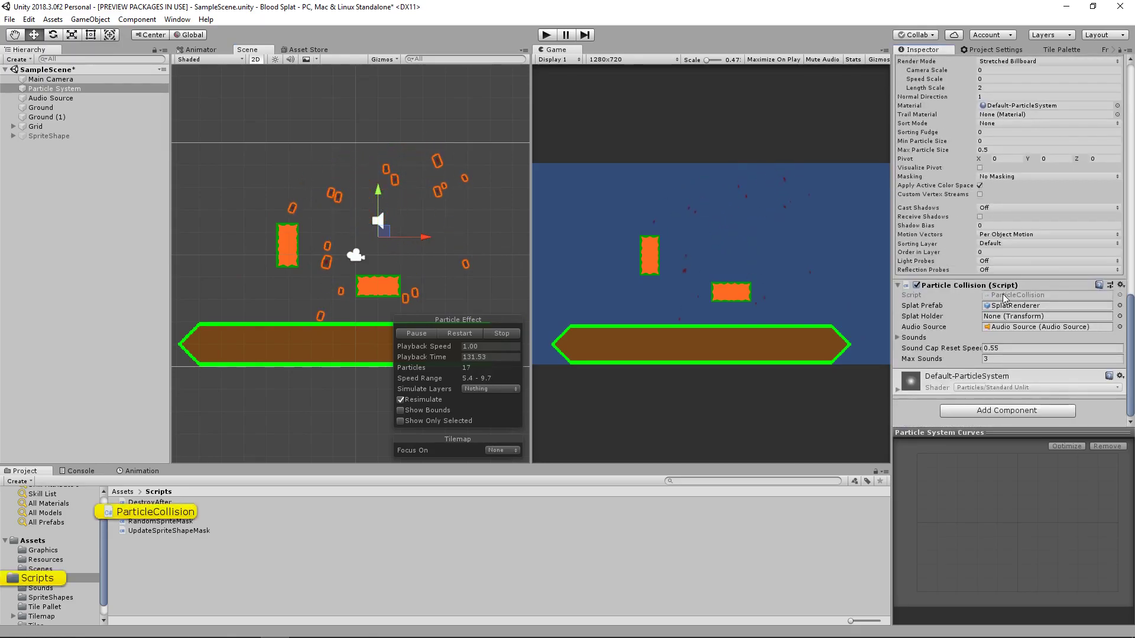
pyautogui.doubleClick(155, 512)
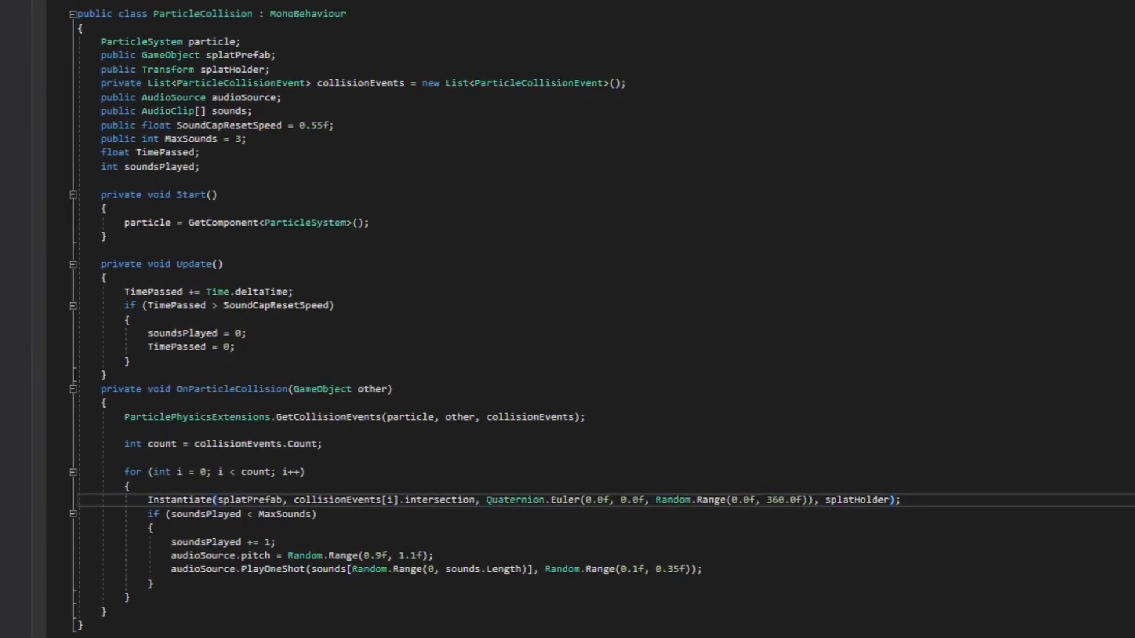
pyautogui.scroll(-3)
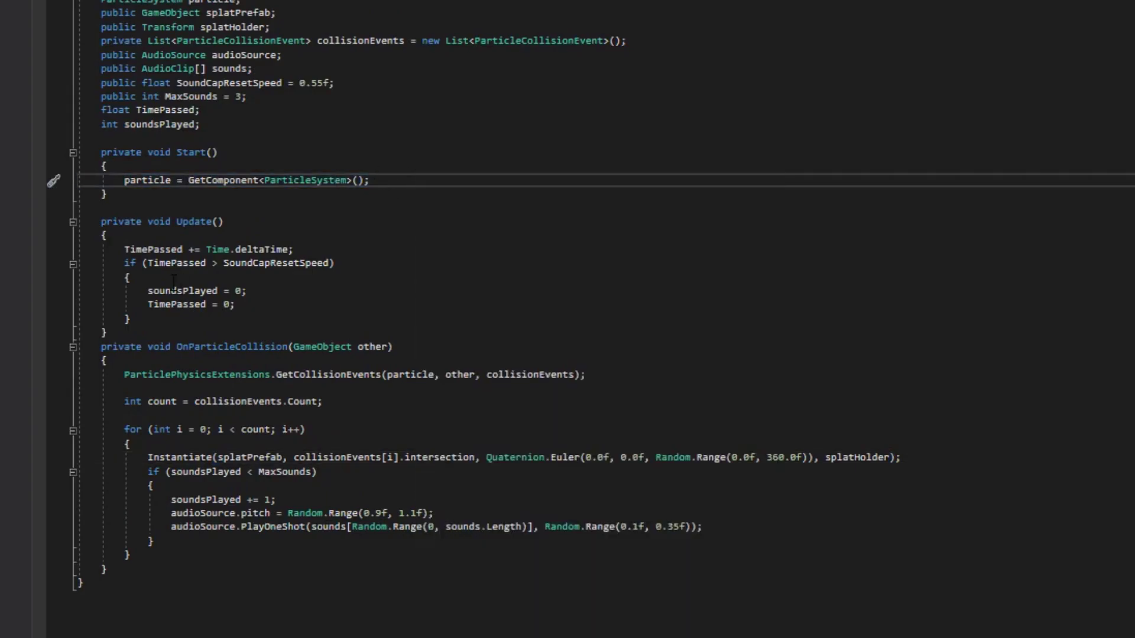
pyautogui.moveTo(123, 250); pyautogui.dragTo(129, 320)
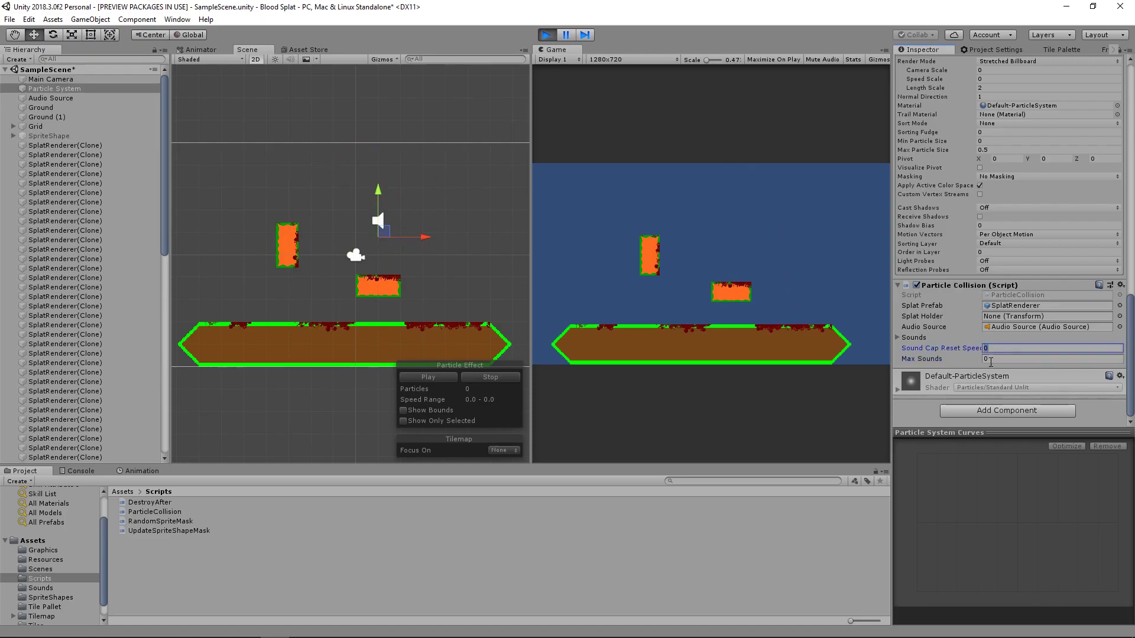
# - During play, try large Max Sounds values of 1000 and 100 on Particle Collision
pyautogui.write('1000')
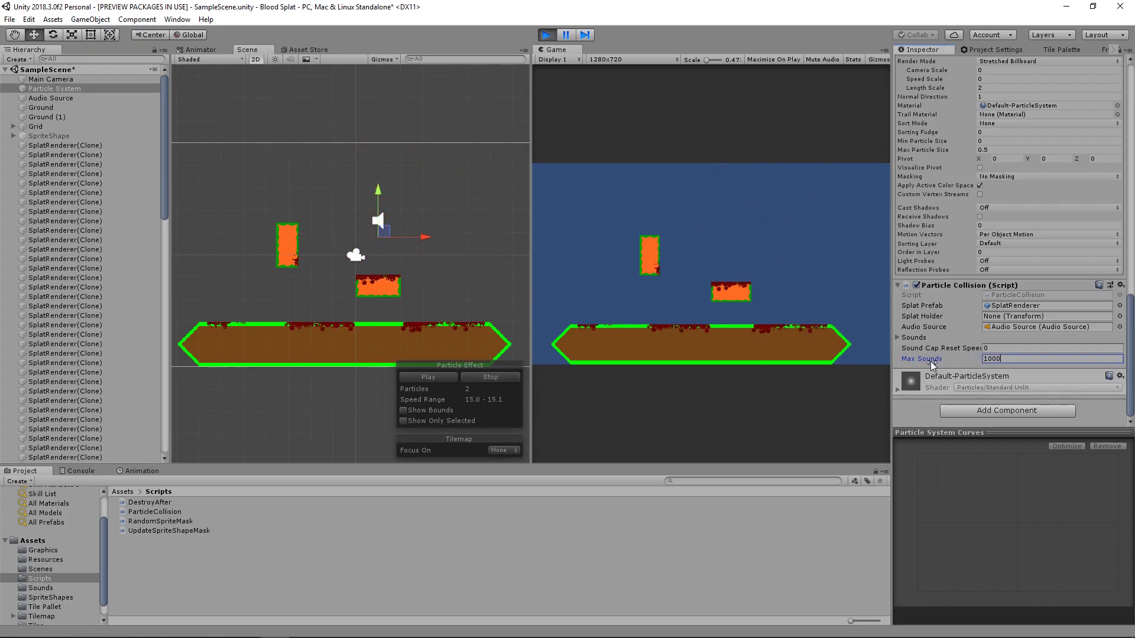
pyautogui.click(1050, 347)
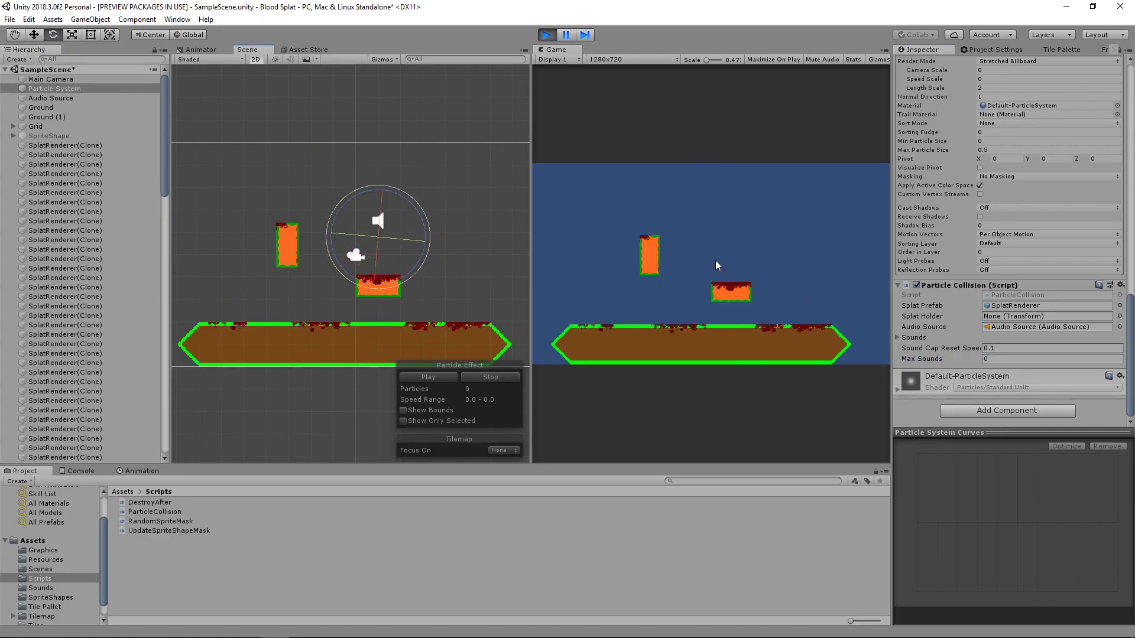
pyautogui.click(1050, 360)
pyautogui.write('1')
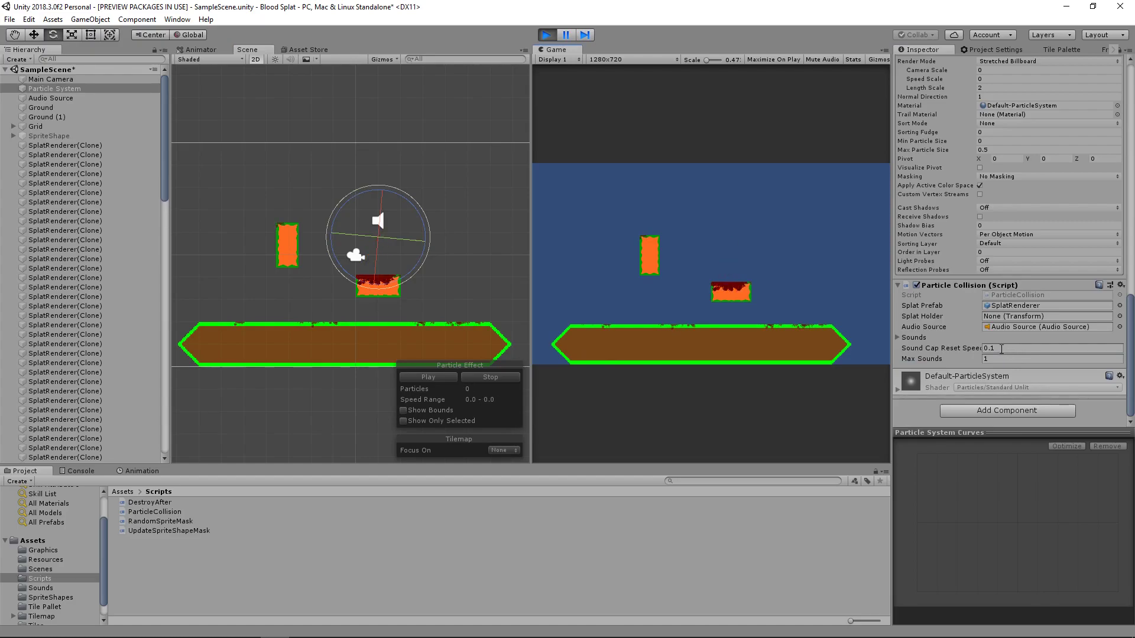
pyautogui.click(1050, 358)
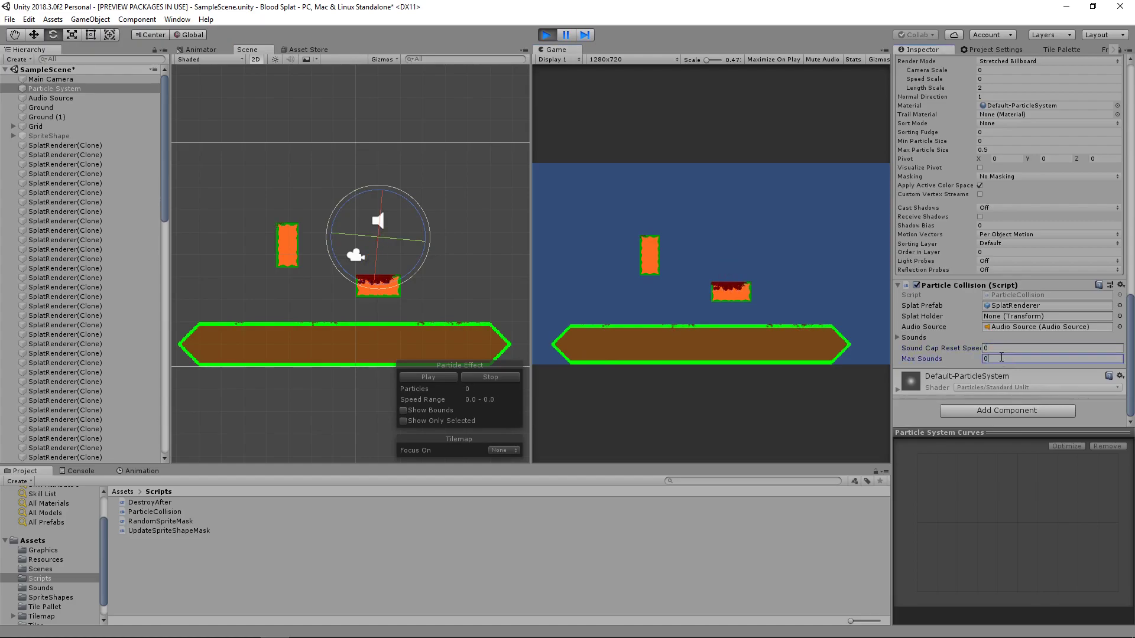
pyautogui.write('100')
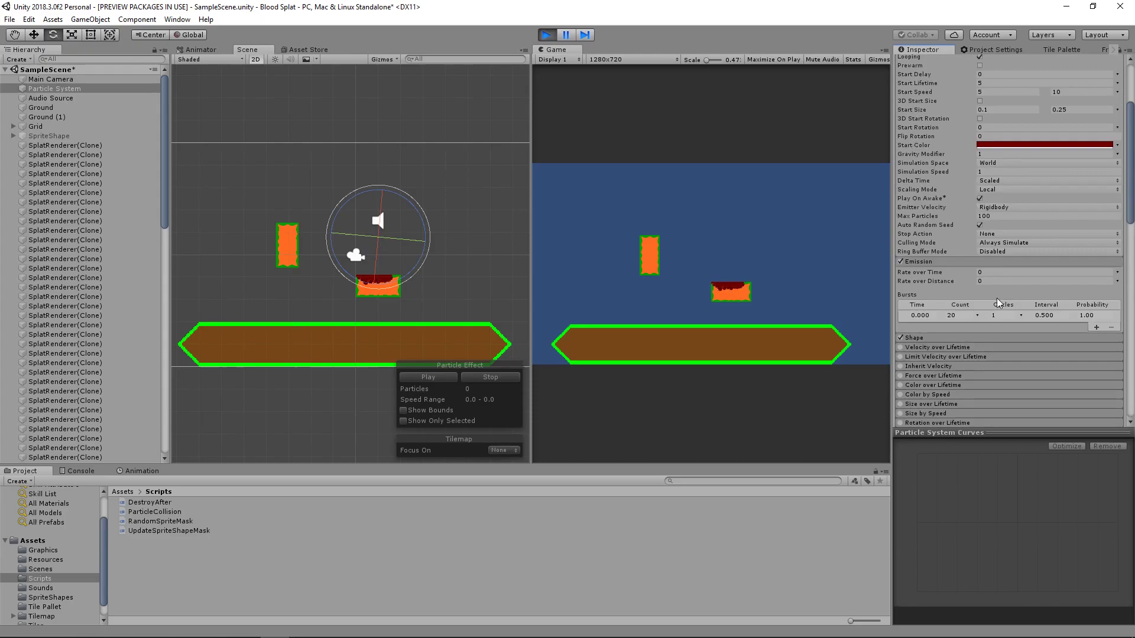
# - Settle on Sound Cap Reset Speed 0.1 and Max Sounds 1
pyautogui.click(1001, 314)
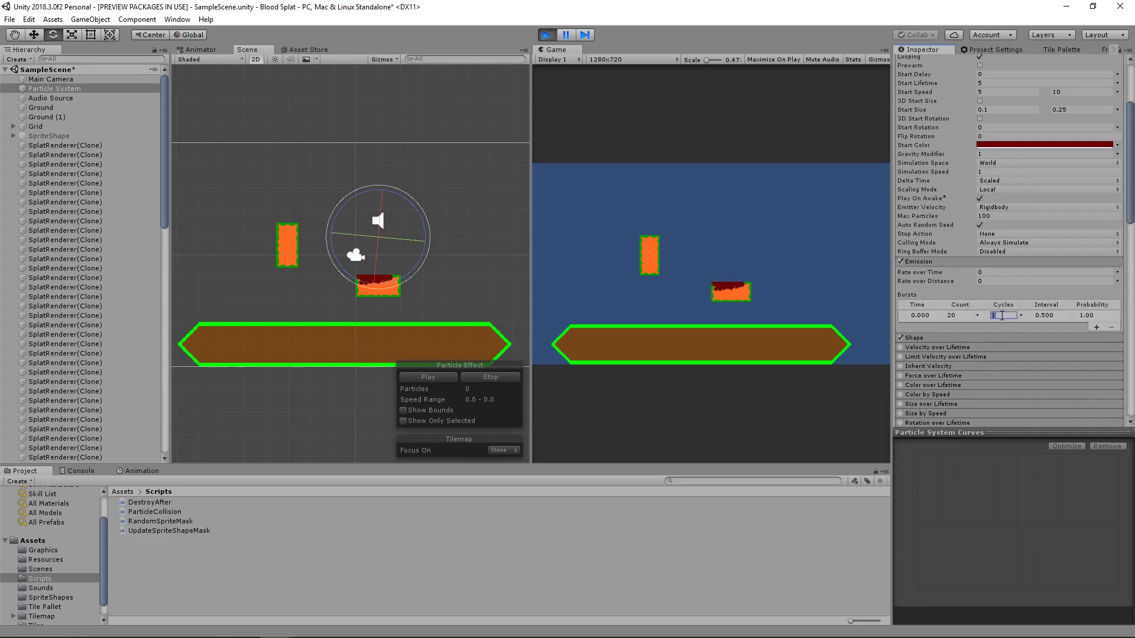
pyautogui.scroll(-3)
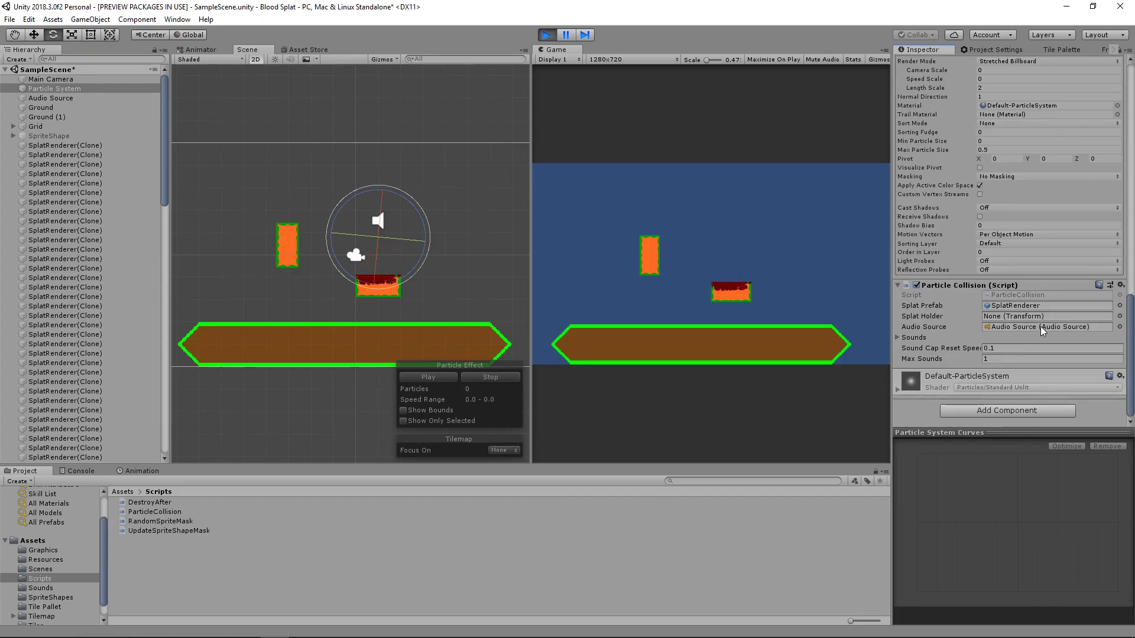
pyautogui.click(1035, 348)
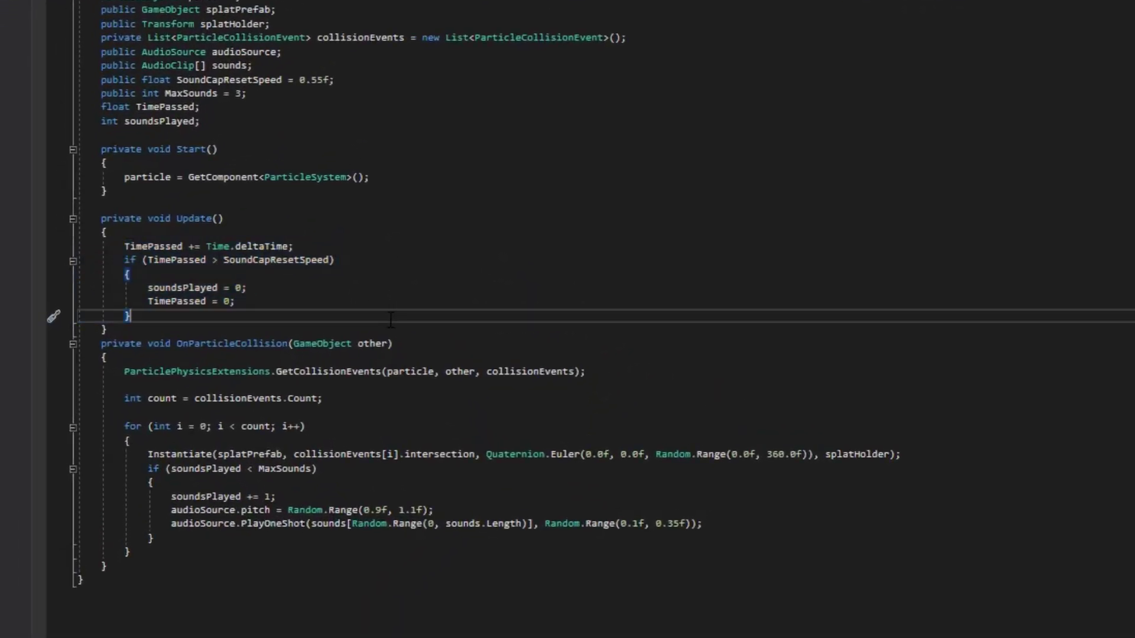
pyautogui.scroll(-3)
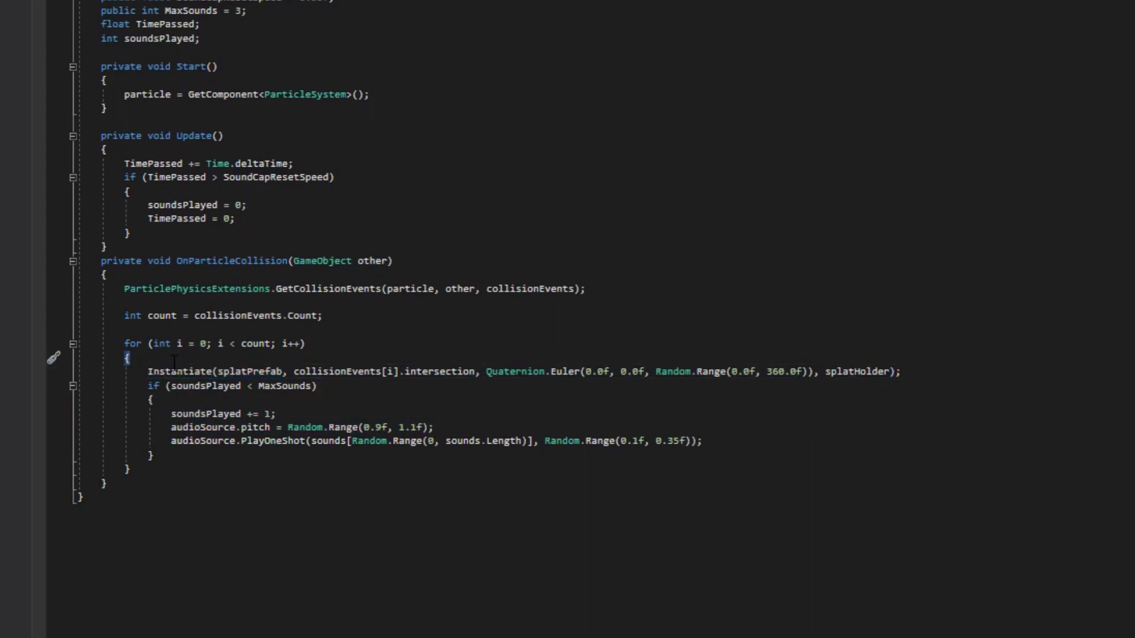
pyautogui.doubleClick(180, 371)
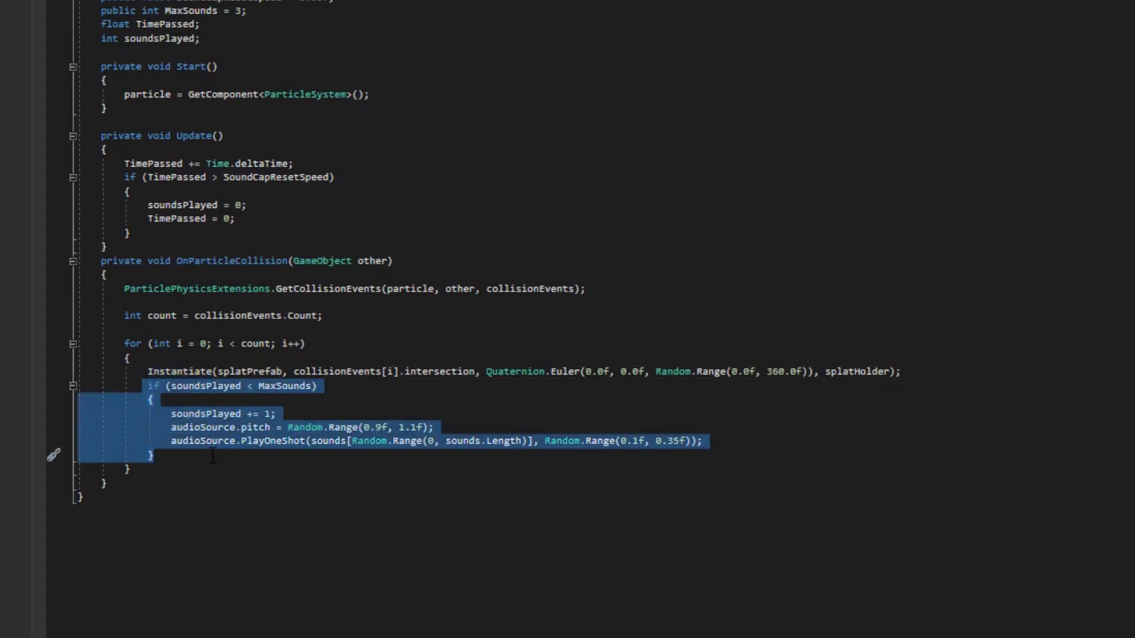
pyautogui.click(152, 457)
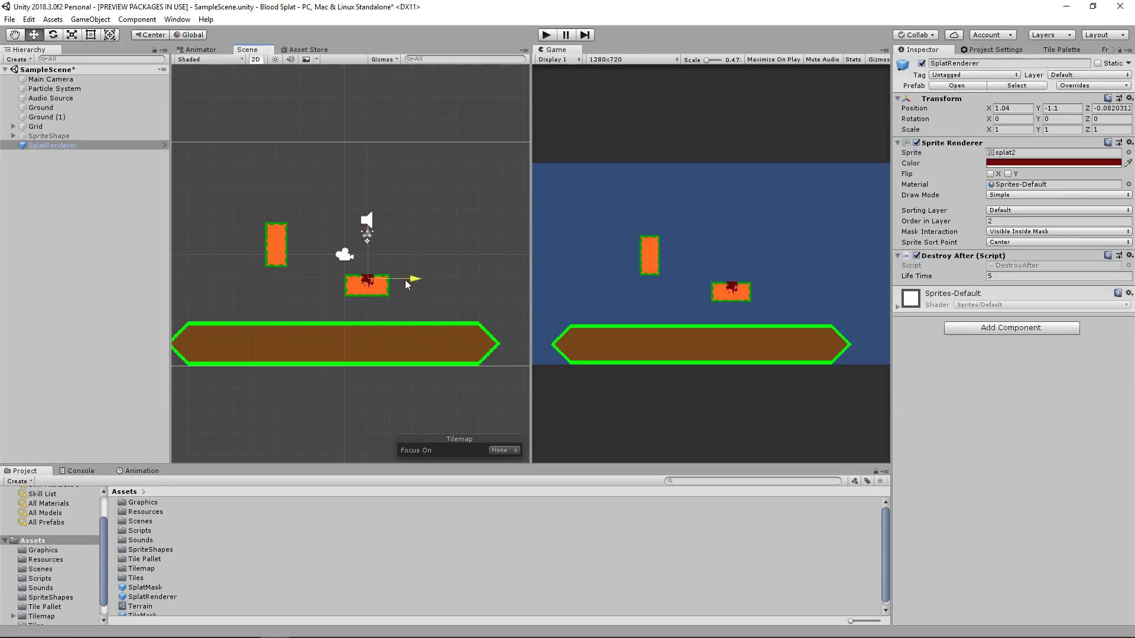
# - Move the SplatRenderer splat to the small orange block's right edge
pyautogui.click(46, 117)
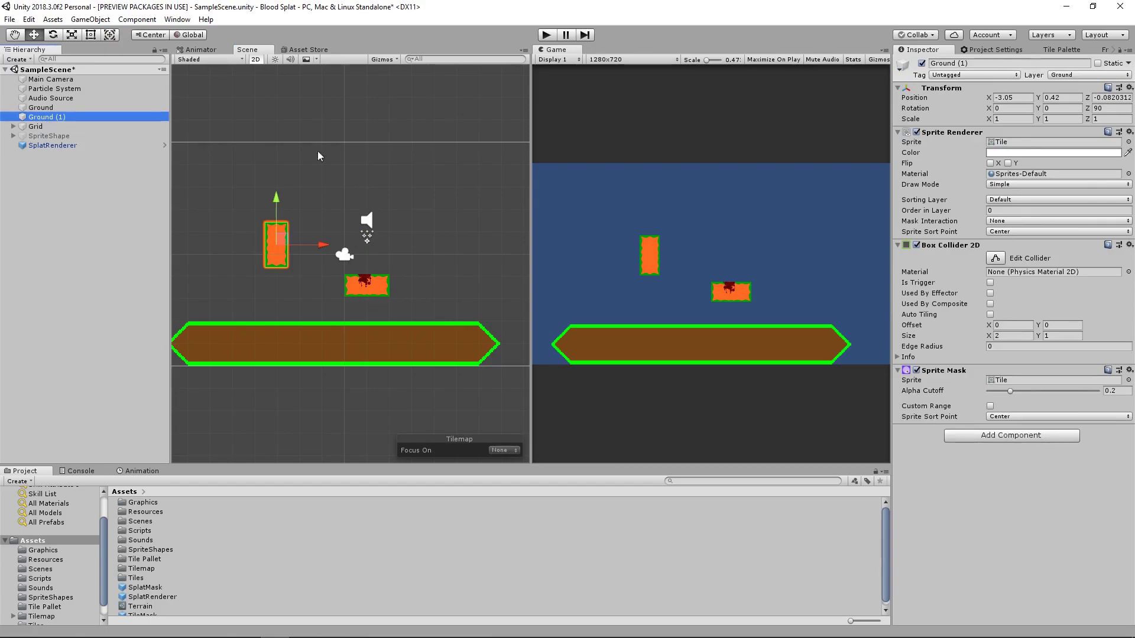
pyautogui.moveTo(940, 376)
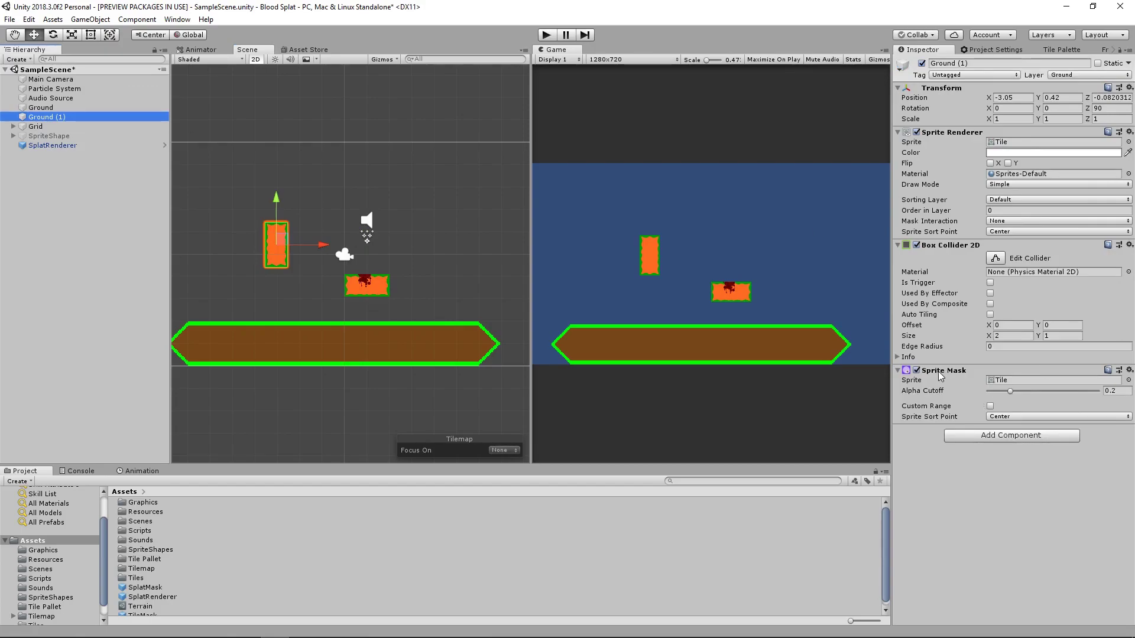
pyautogui.click(52, 144)
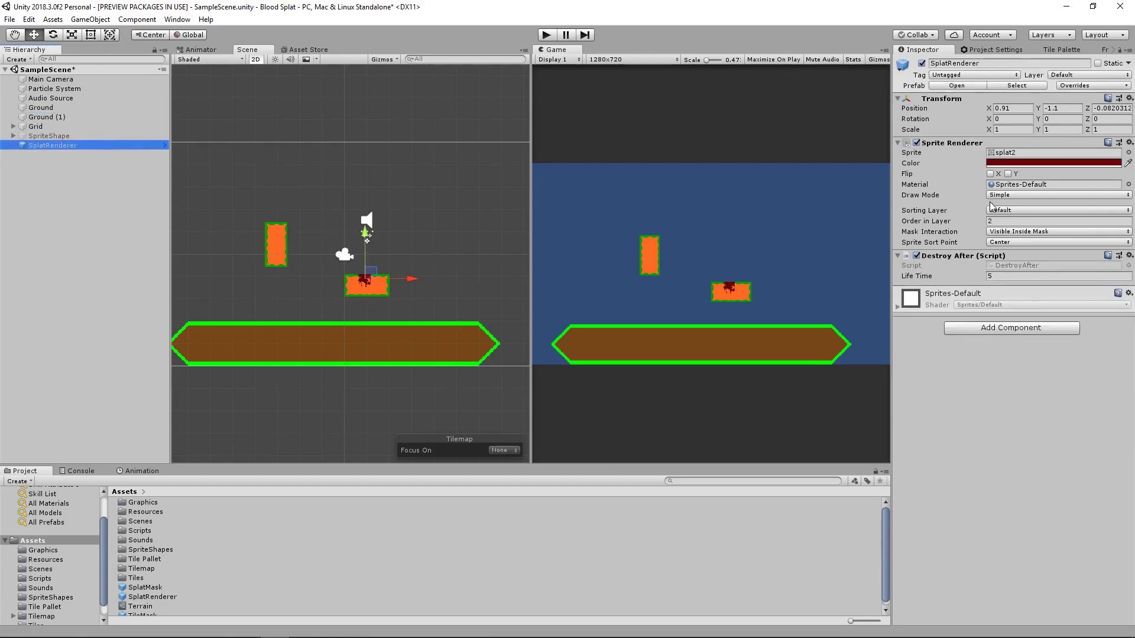
pyautogui.moveTo(413, 224)
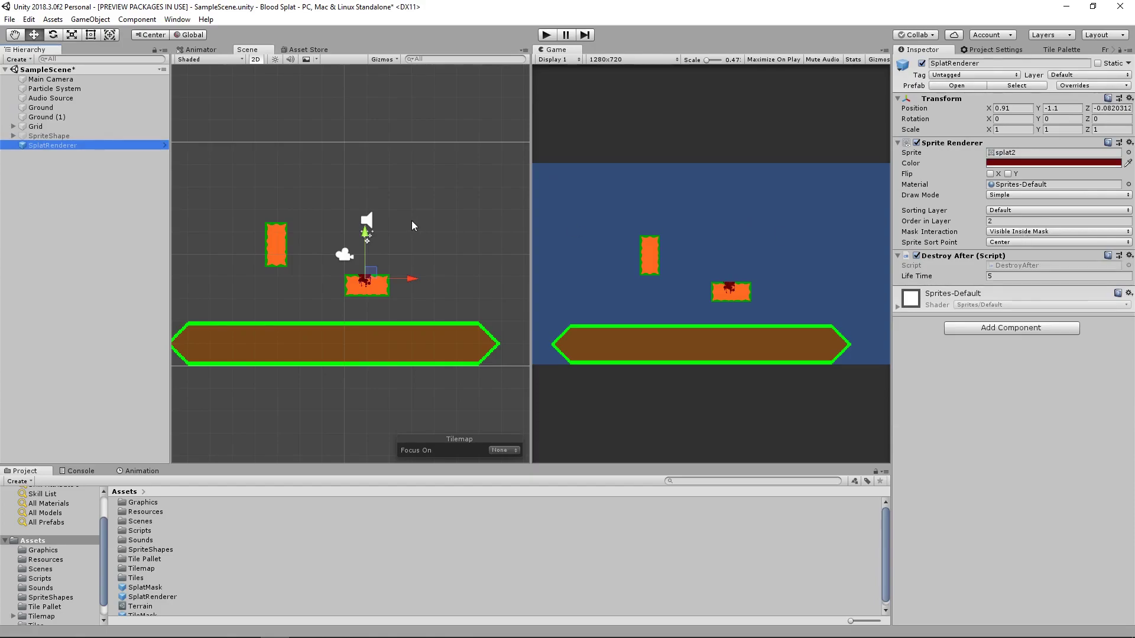
pyautogui.moveTo(368, 278); pyautogui.dragTo(392, 276)
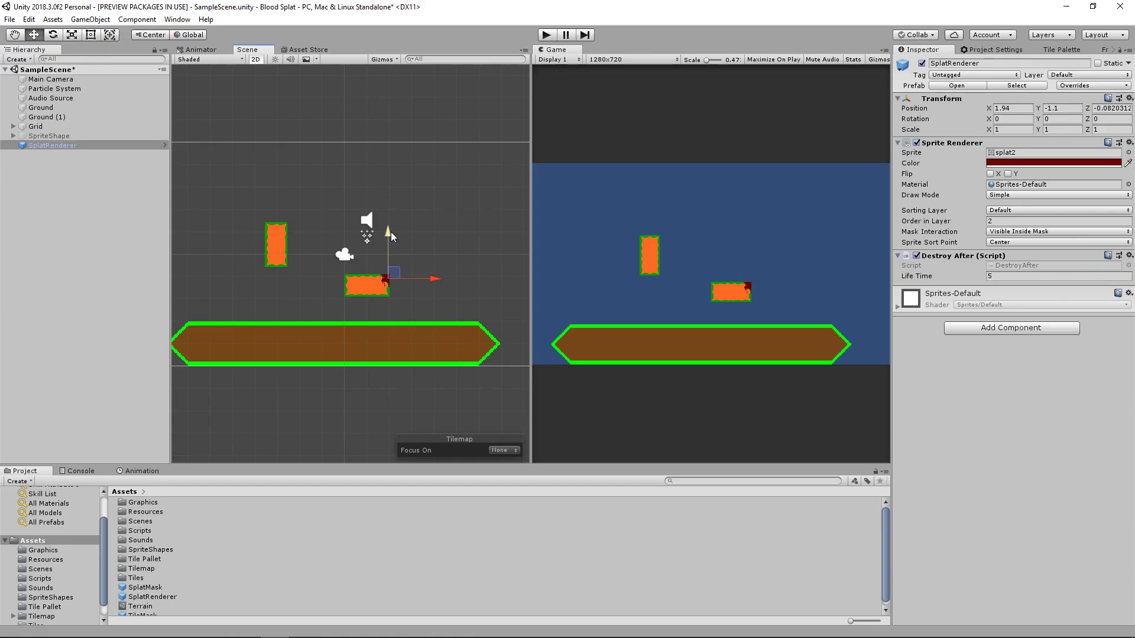
# - Select Ground and ping the Tile sprite used by its Sprite Mask
pyautogui.click(41, 107)
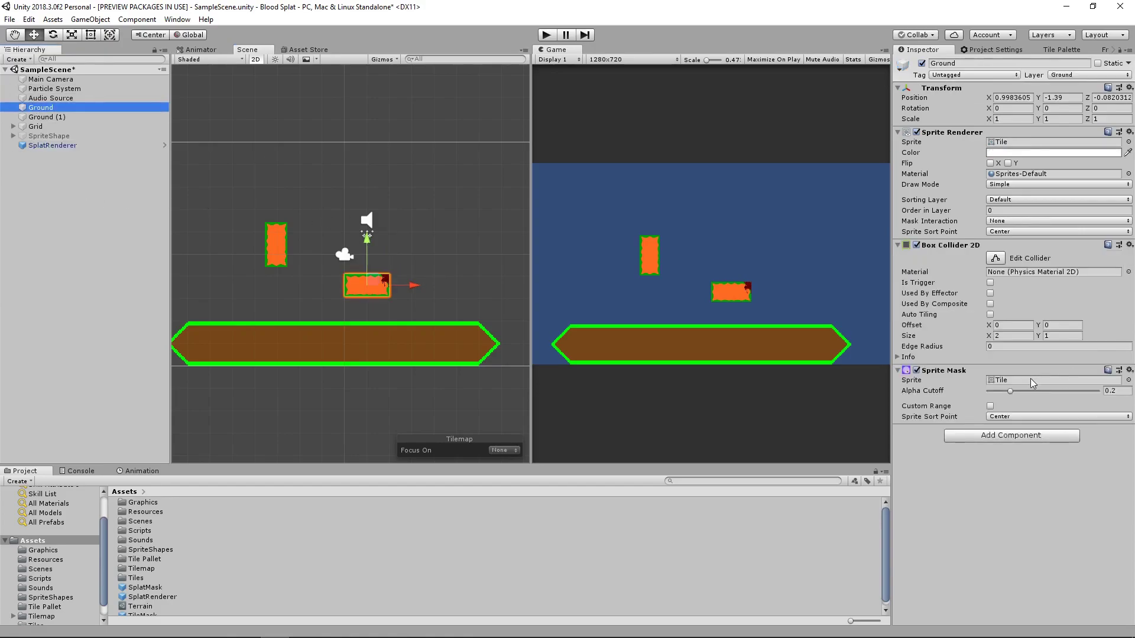
pyautogui.click(43, 550)
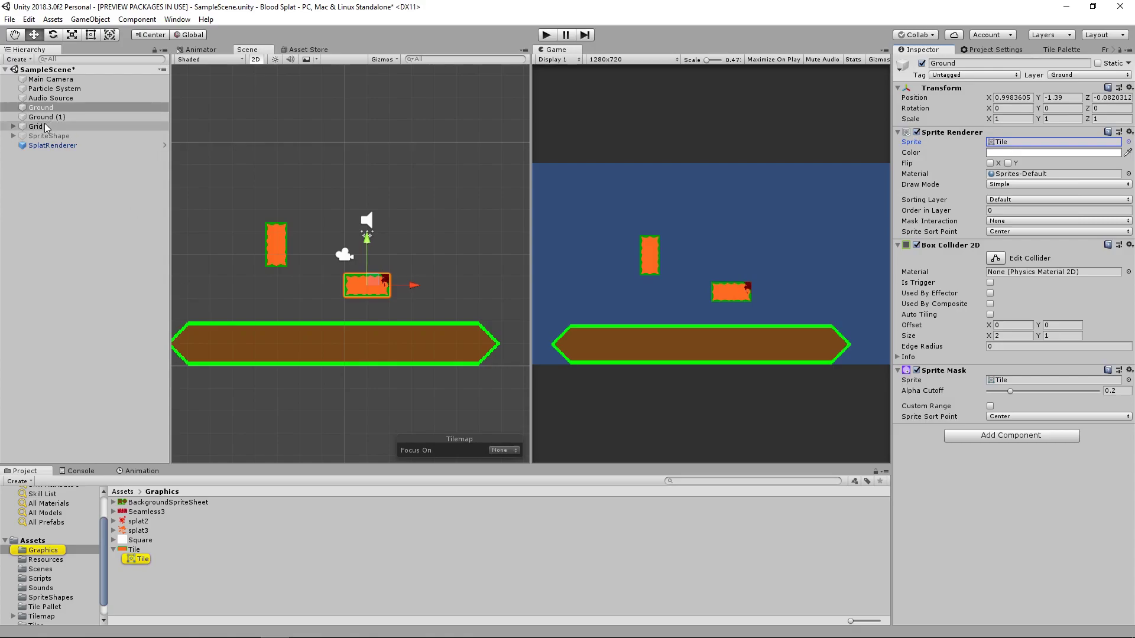
# - Inspect the Grid's Tilemap components, then select the Terrain rule tile in Assets to show its tiling rules
pyautogui.click(35, 127)
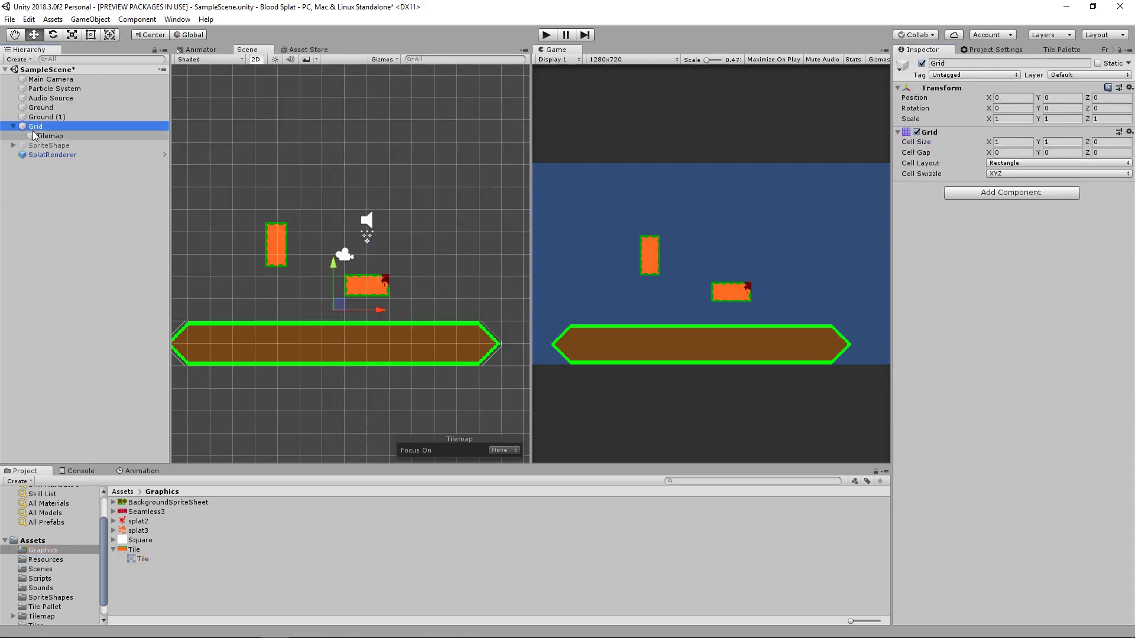
pyautogui.click(50, 135)
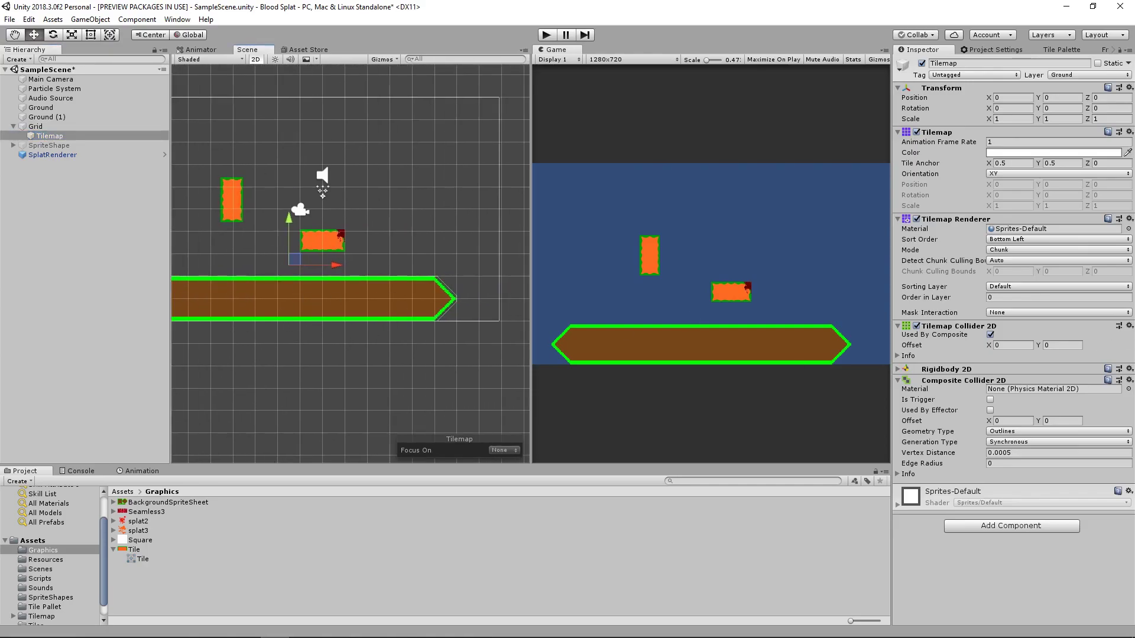
pyautogui.click(34, 540)
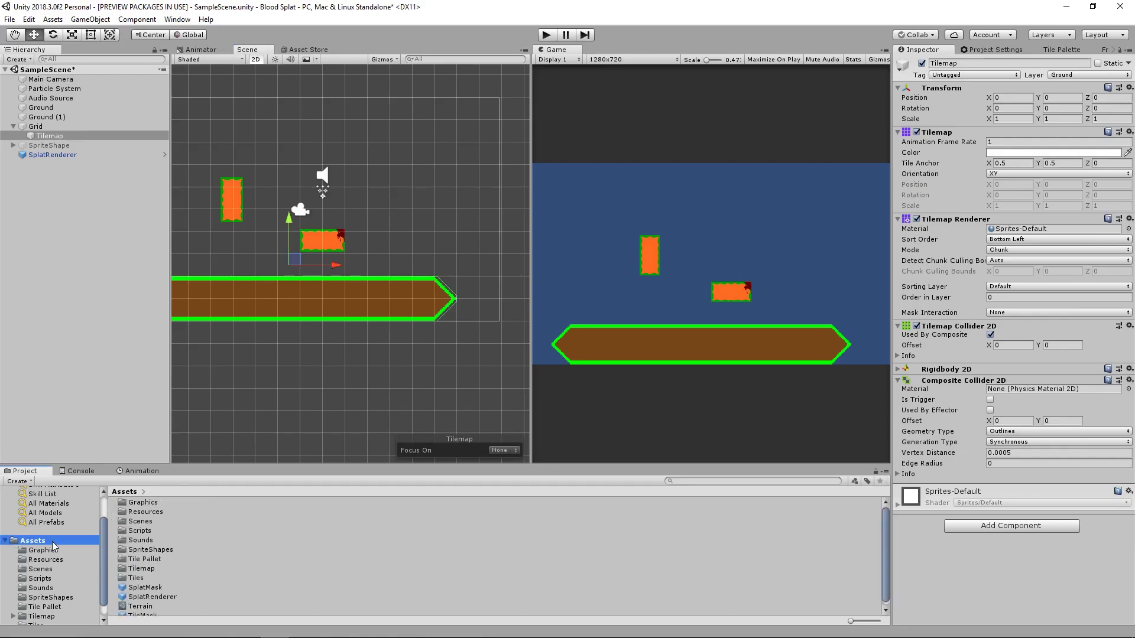
pyautogui.click(140, 602)
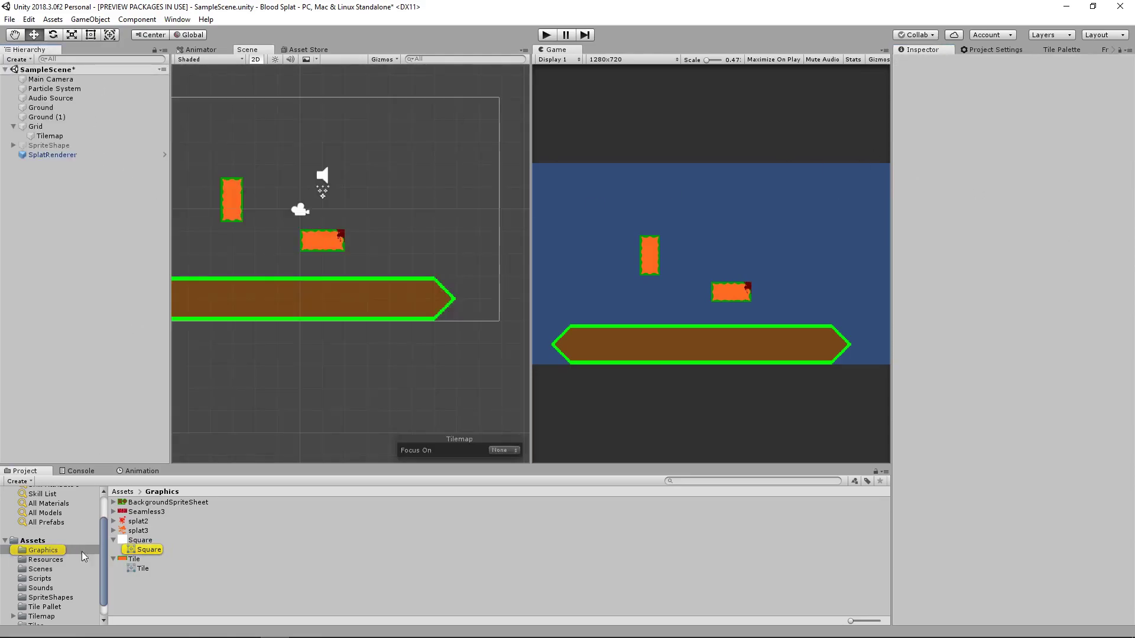
pyautogui.click(122, 491)
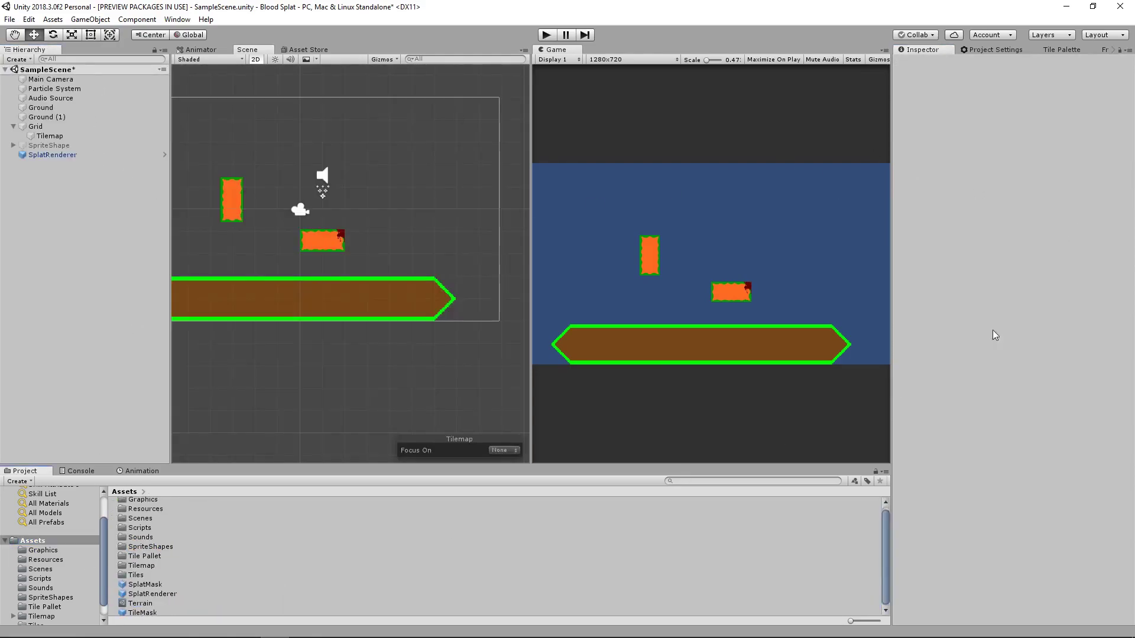
pyautogui.click(141, 602)
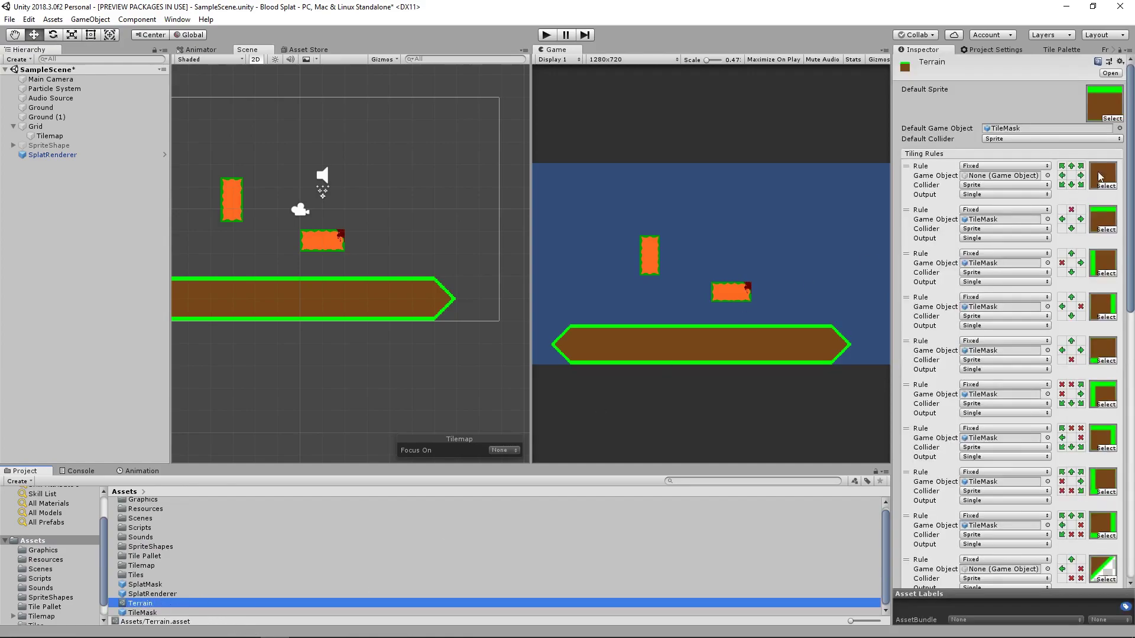
# - Open the TileMask prefab to check its Square sprite mask, then return to the scene
pyautogui.scroll(-3)
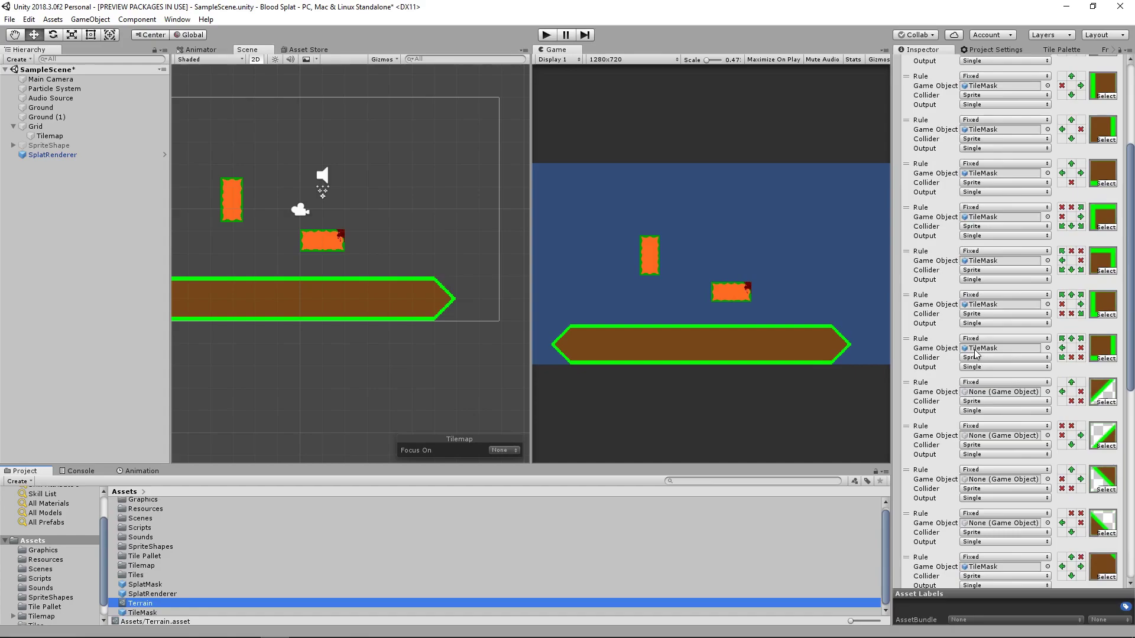
pyautogui.click(142, 611)
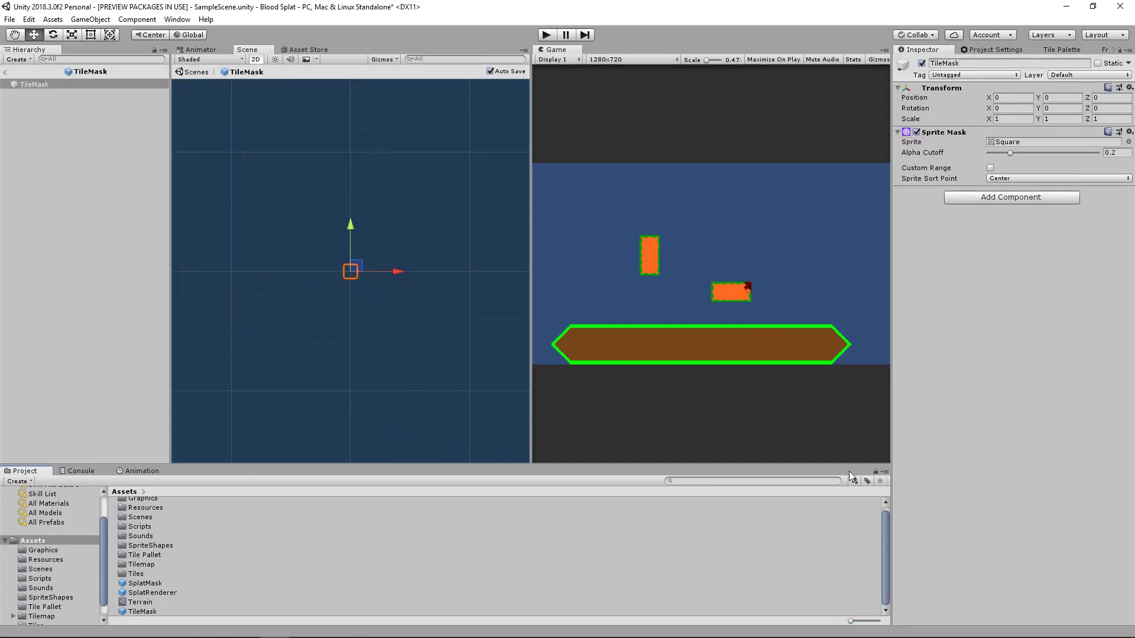
pyautogui.click(1127, 141)
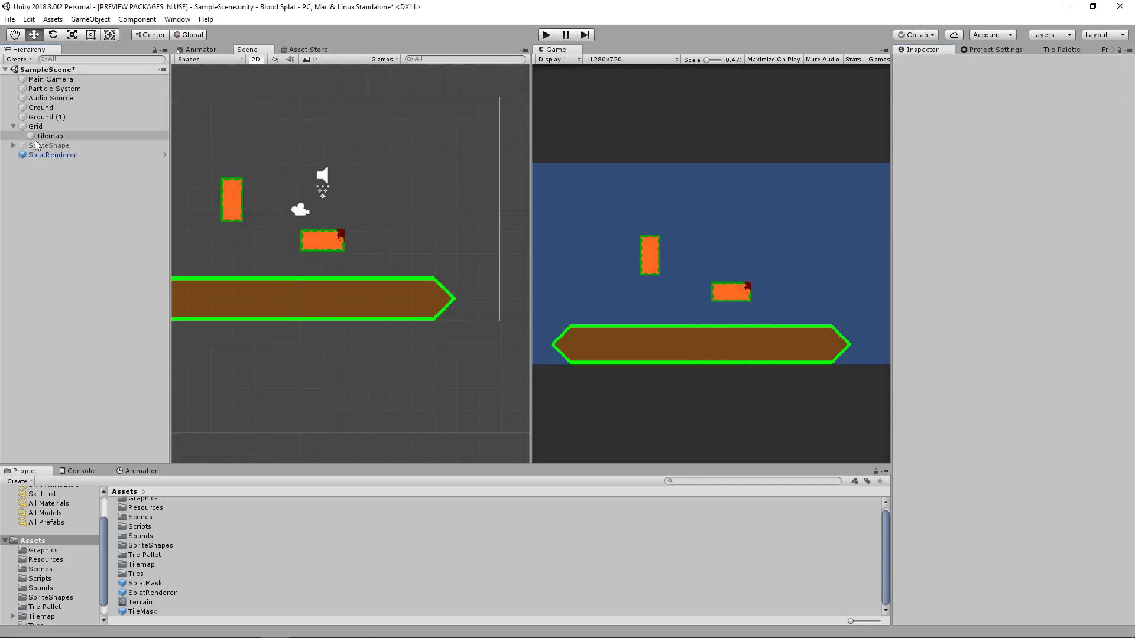
# - Read DestroyAfter's Start lookup of SpriteMask and renderer in Visual Studio, then return to Unity
pyautogui.click(52, 154)
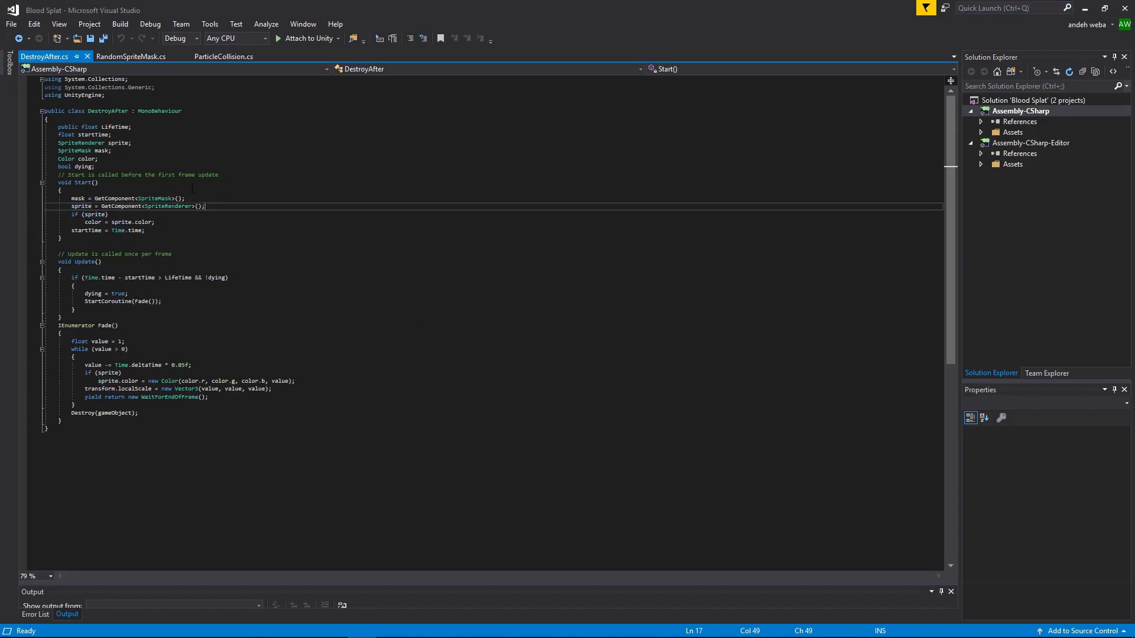
pyautogui.doubleClick(166, 205)
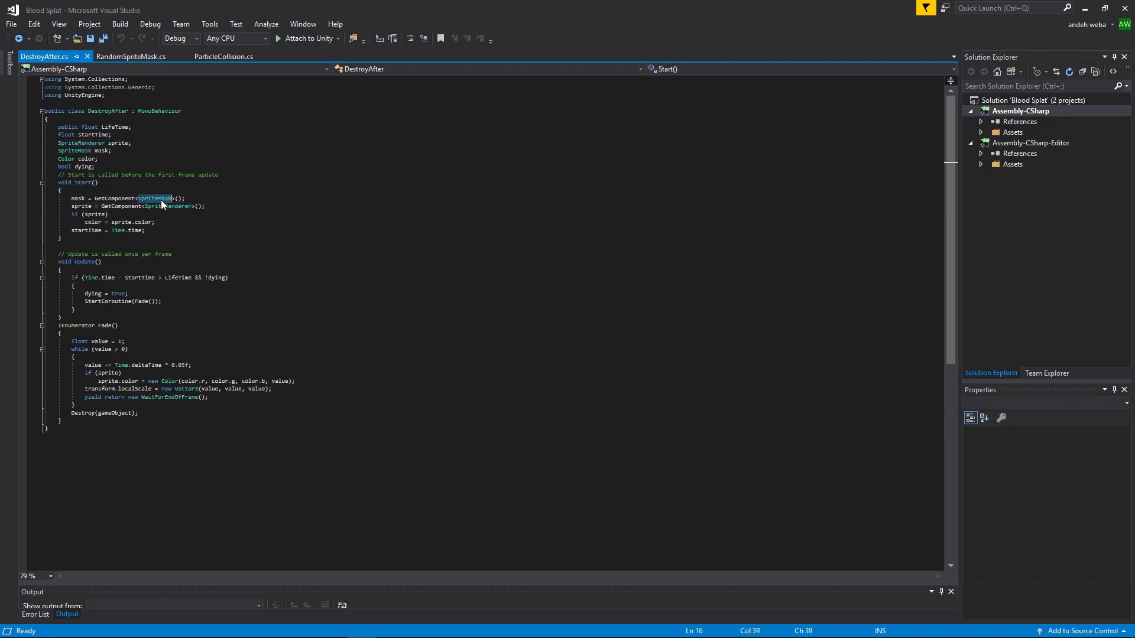
pyautogui.click(274, 627)
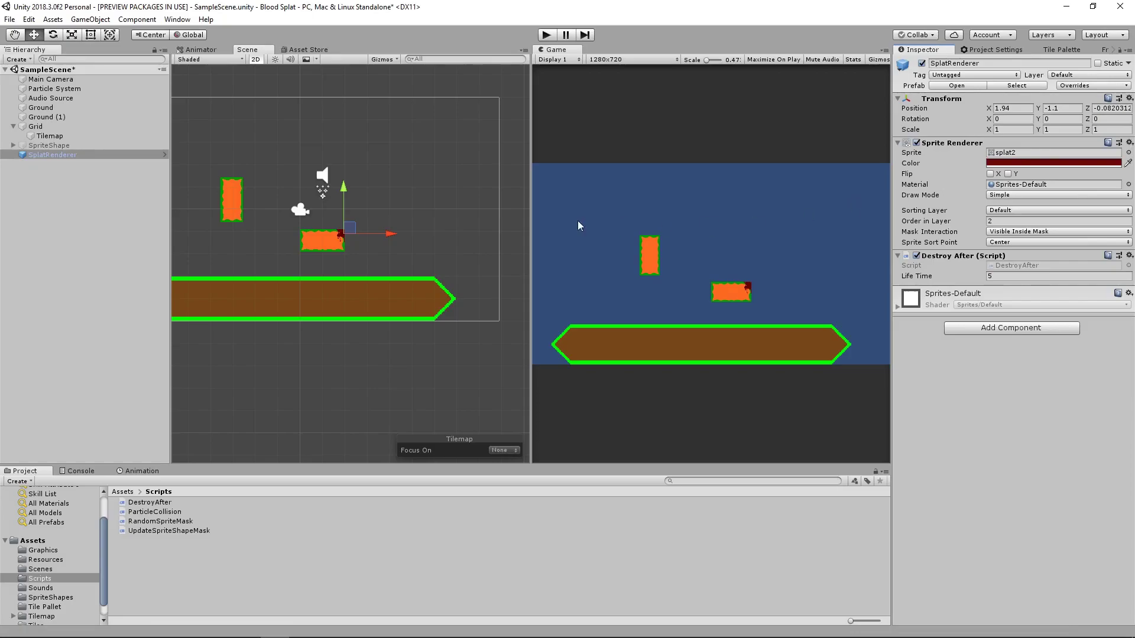
pyautogui.moveTo(346, 622)
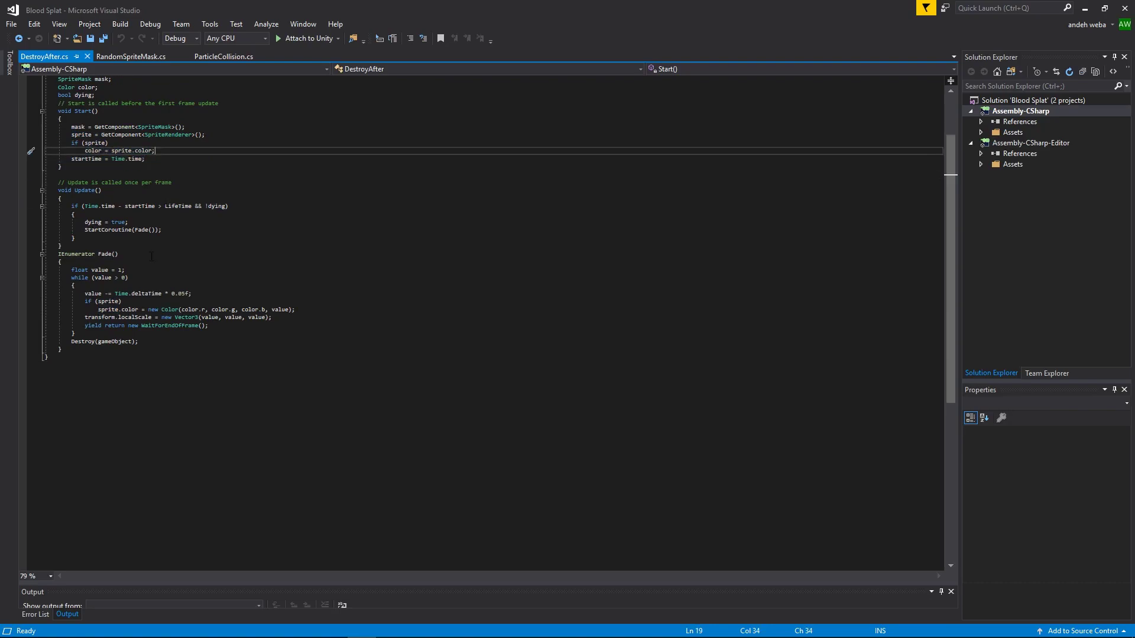
# - Focus the Fade coroutine line that shrinks the splat while it fades
pyautogui.click(102, 270)
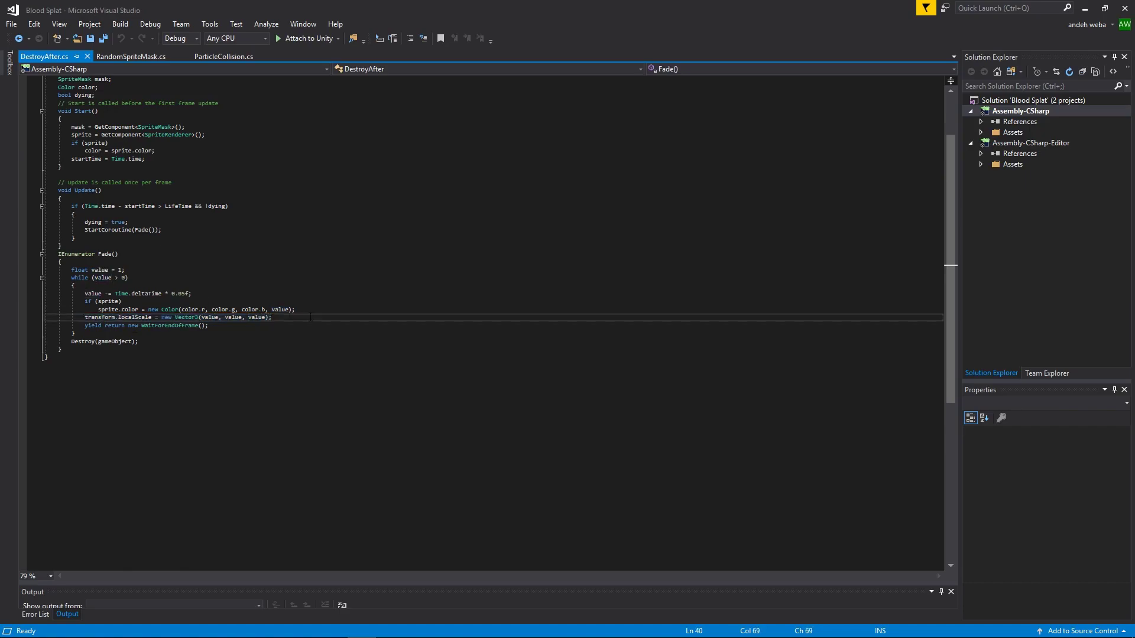
pyautogui.moveTo(109, 253)
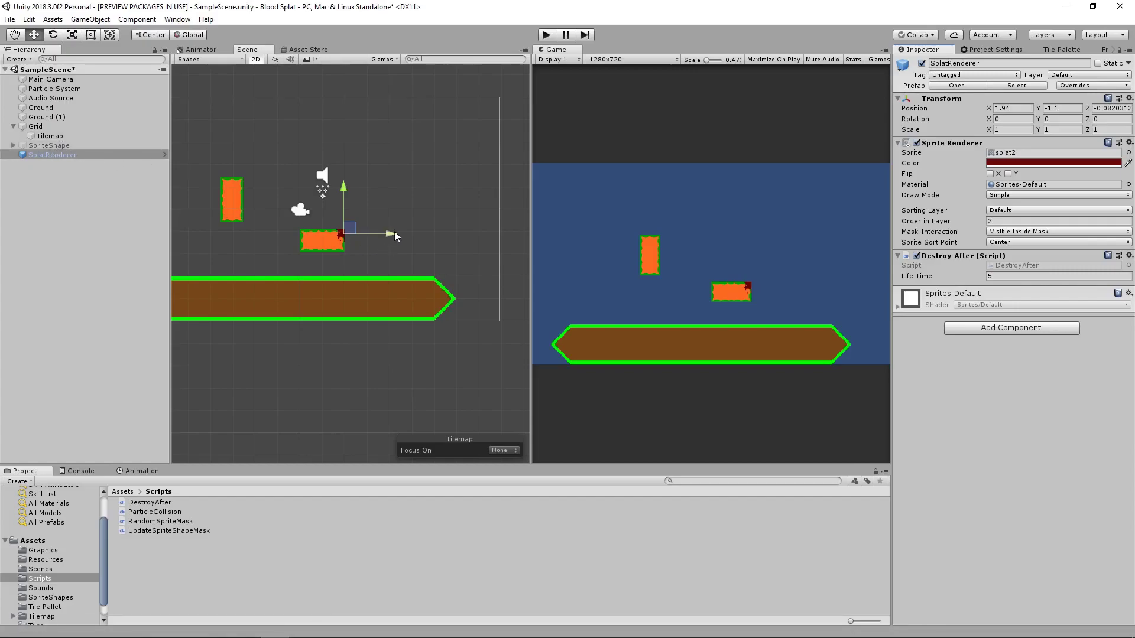
# - Delete SplatRenderer, disable Grid and Ground, and enable the curved SpriteShape ground
pyautogui.click(34, 127)
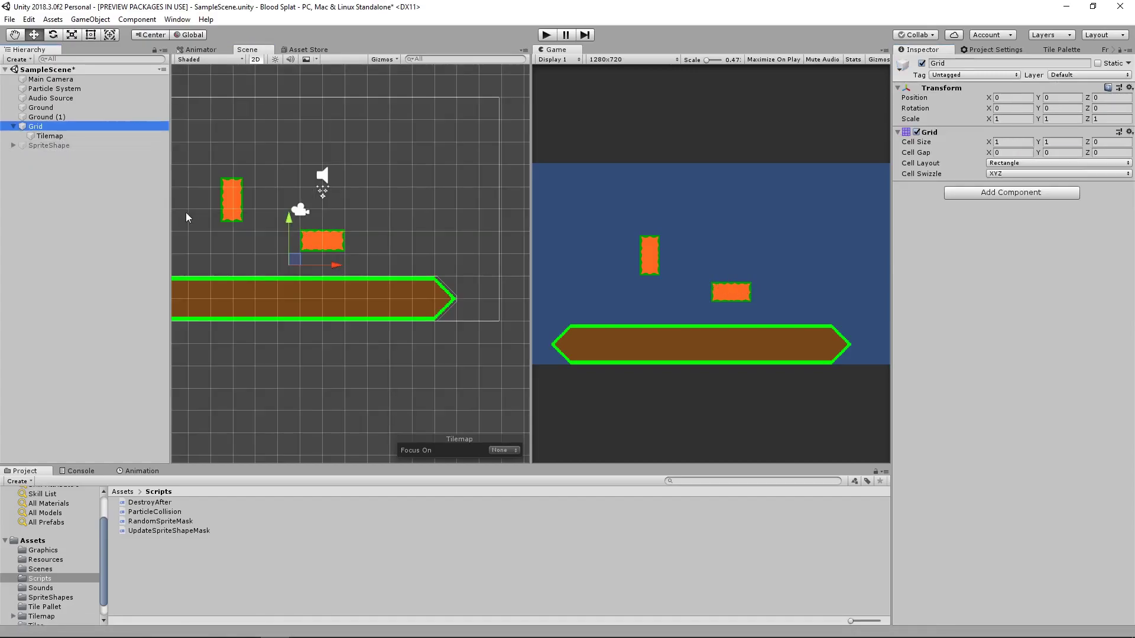
pyautogui.click(49, 144)
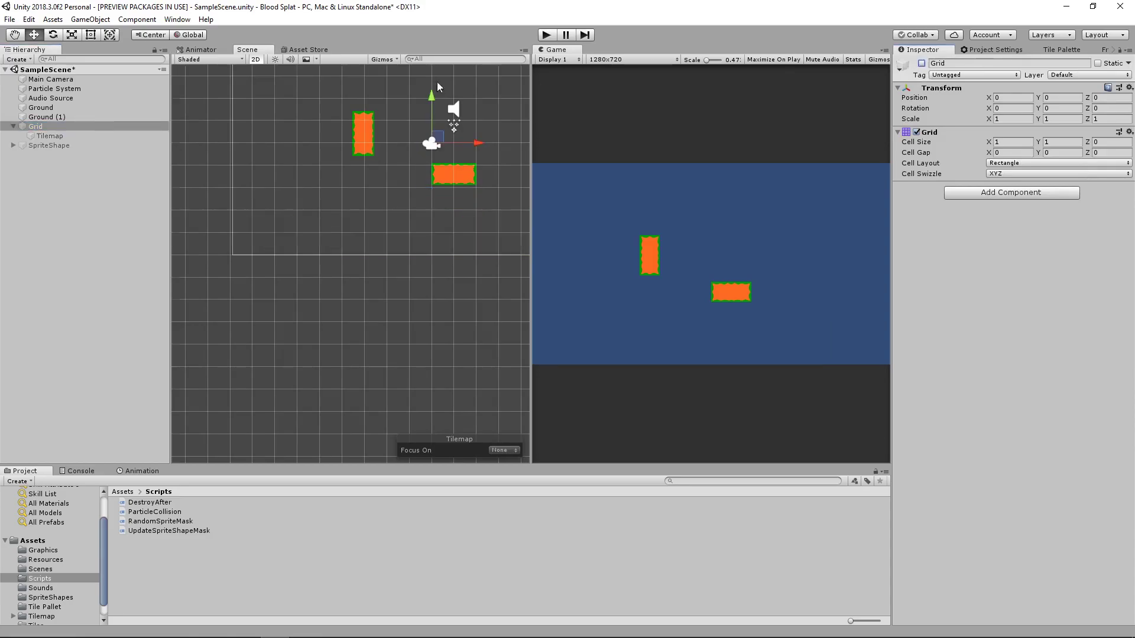
pyautogui.click(47, 117)
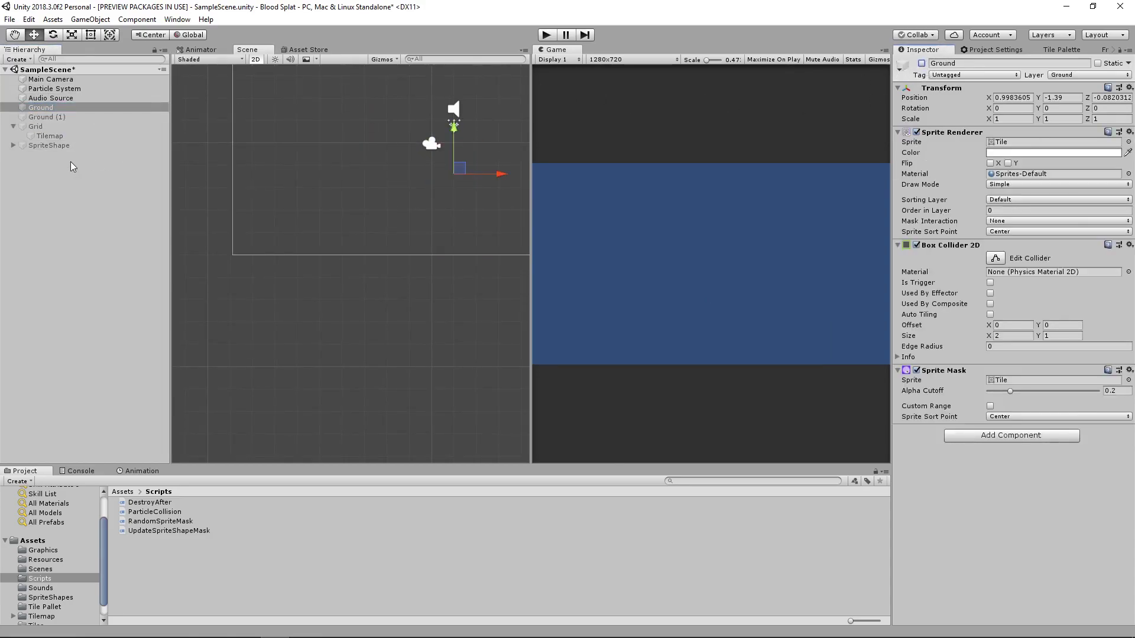
pyautogui.click(49, 145)
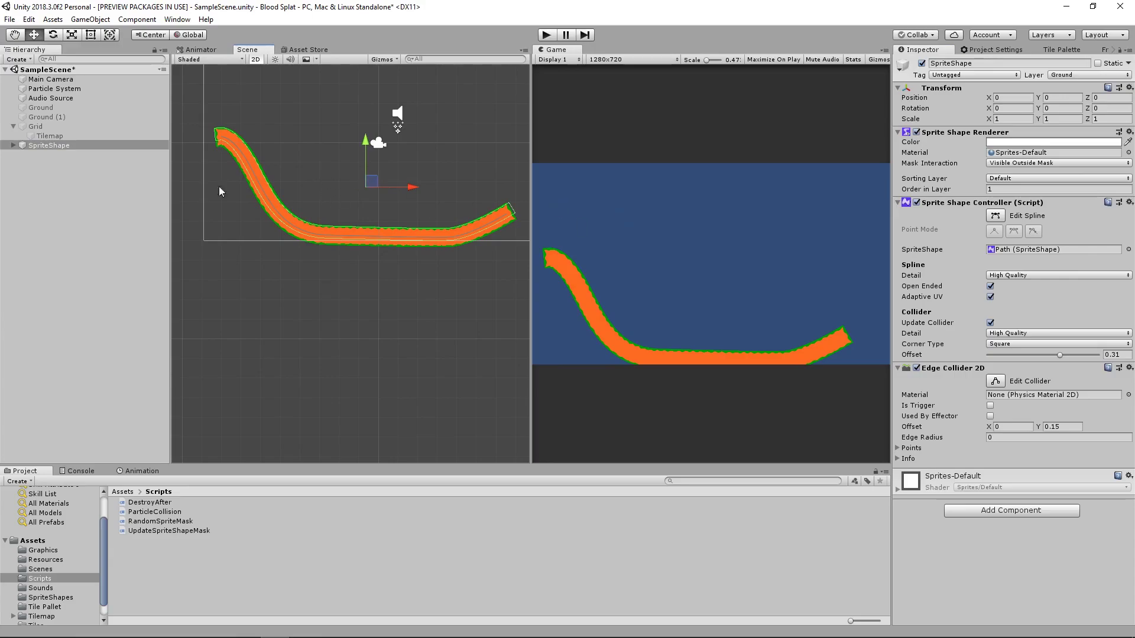
# - Reveal the SpriteShape's BloodSplat child and compare it with the parent ground shape
pyautogui.click(994, 215)
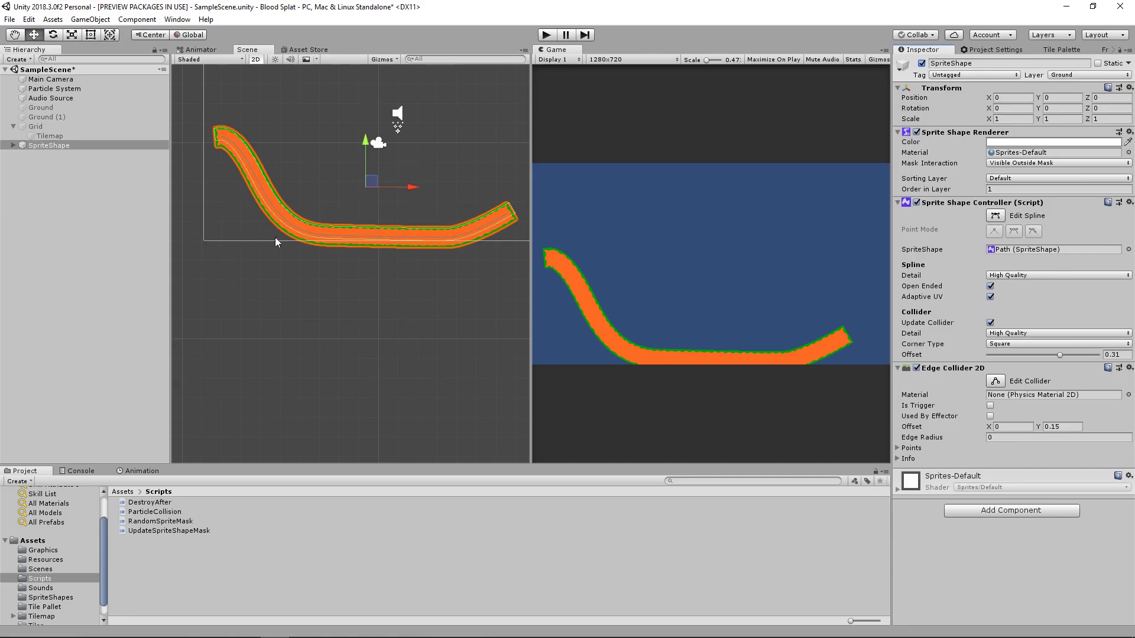
pyautogui.moveTo(13, 150)
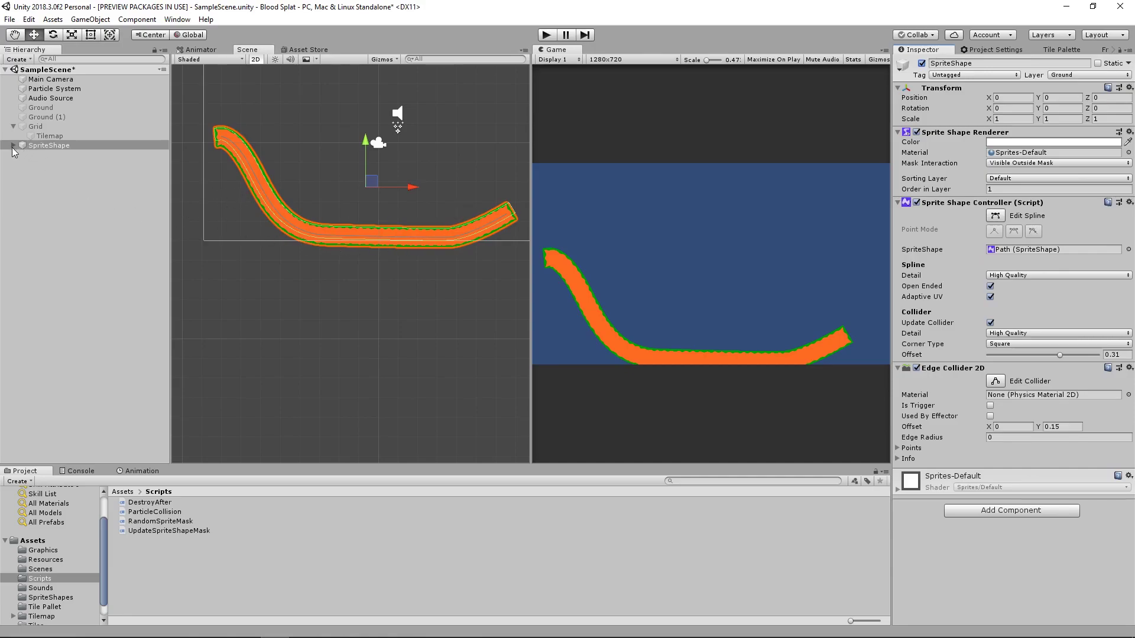
pyautogui.click(61, 154)
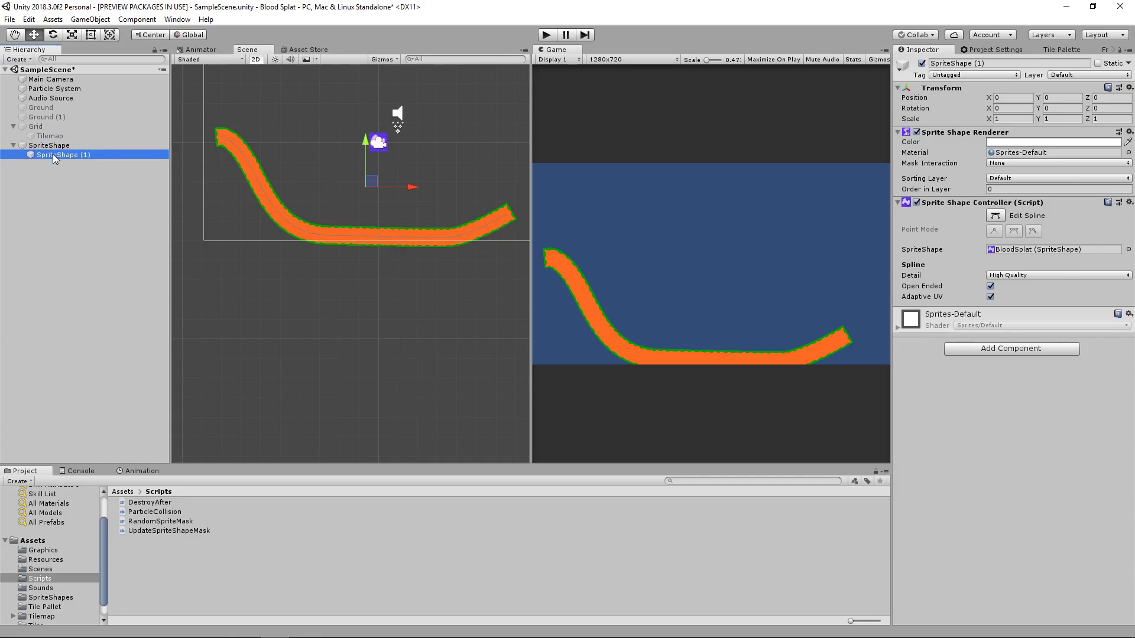
pyautogui.click(50, 145)
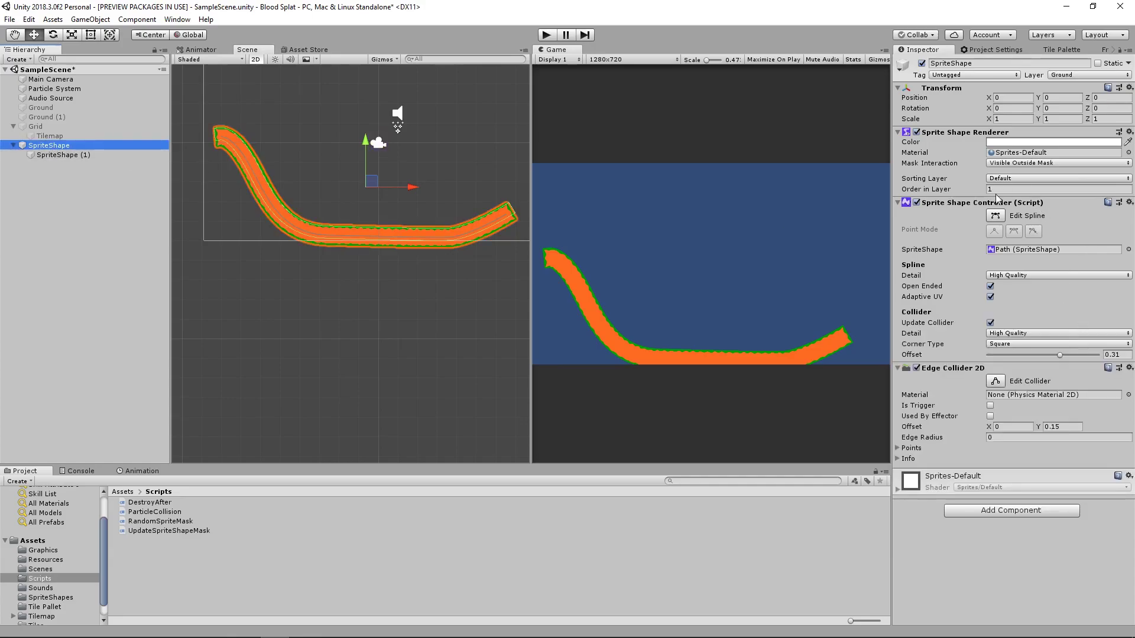
pyautogui.click(63, 154)
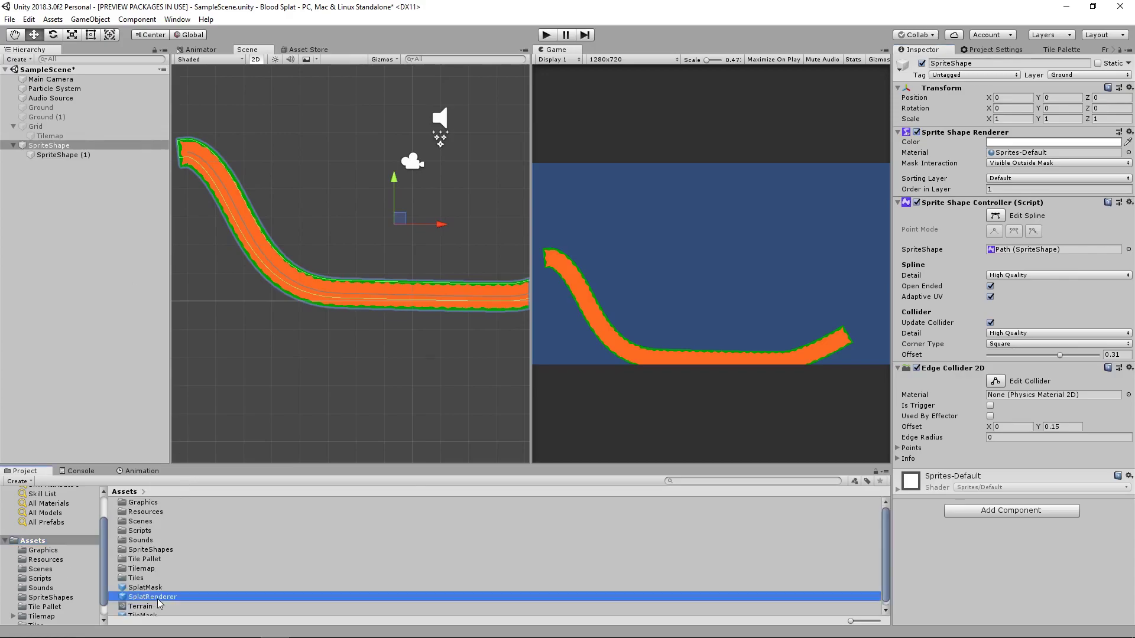
# - Assign the splat2 sprite to the SplatMask's Sprite Mask after checking the child's mask interaction
pyautogui.click(153, 596)
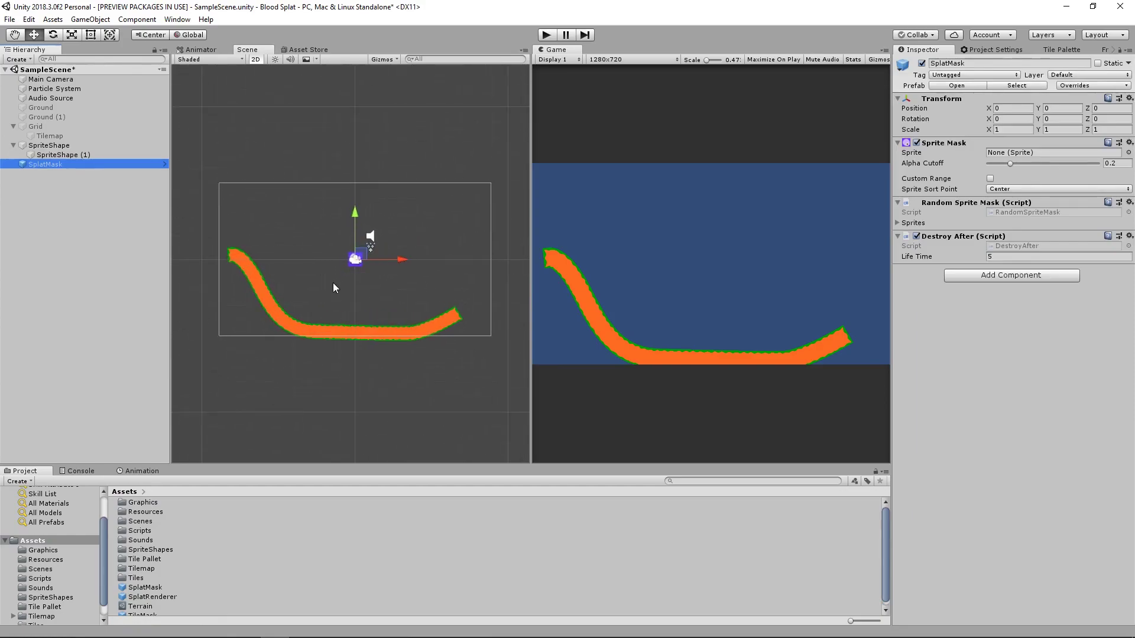
pyautogui.click(48, 145)
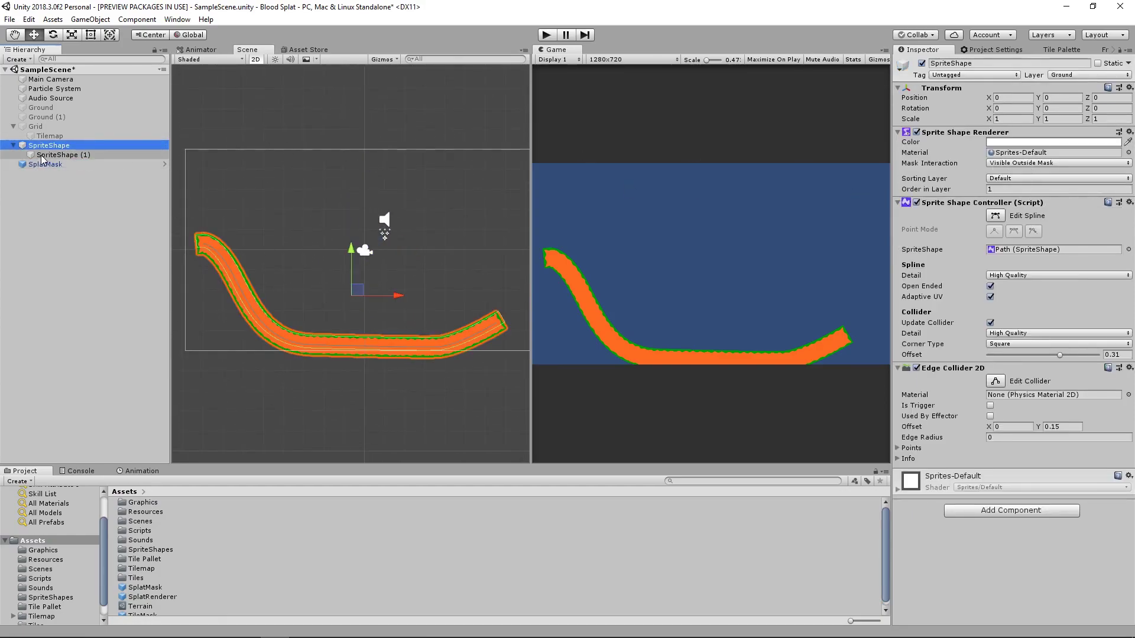
pyautogui.click(63, 153)
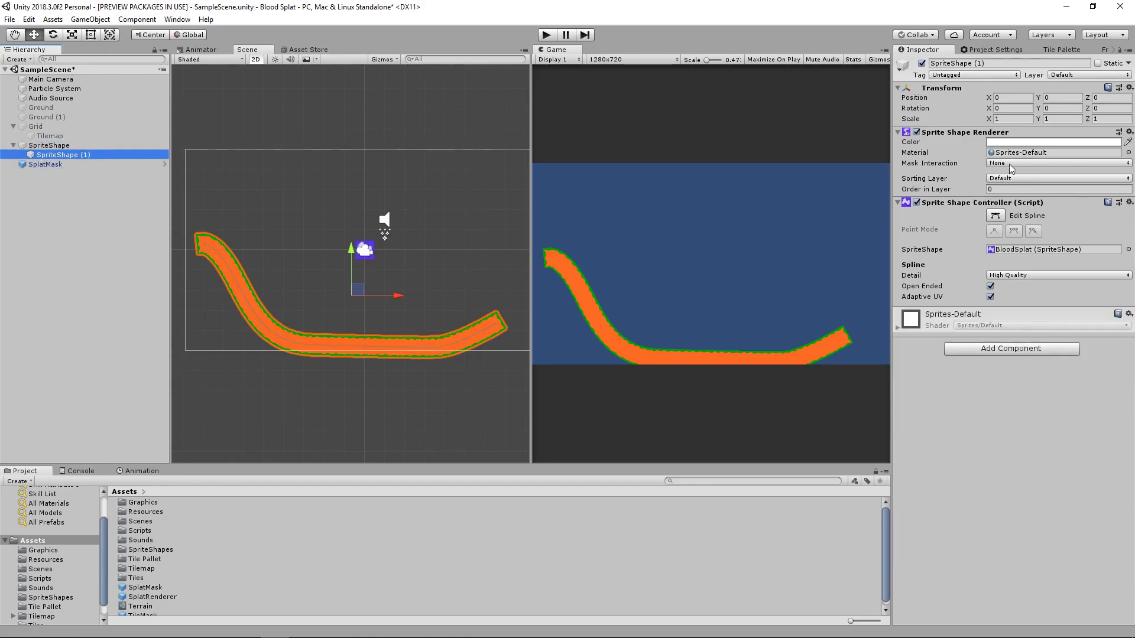
pyautogui.click(45, 164)
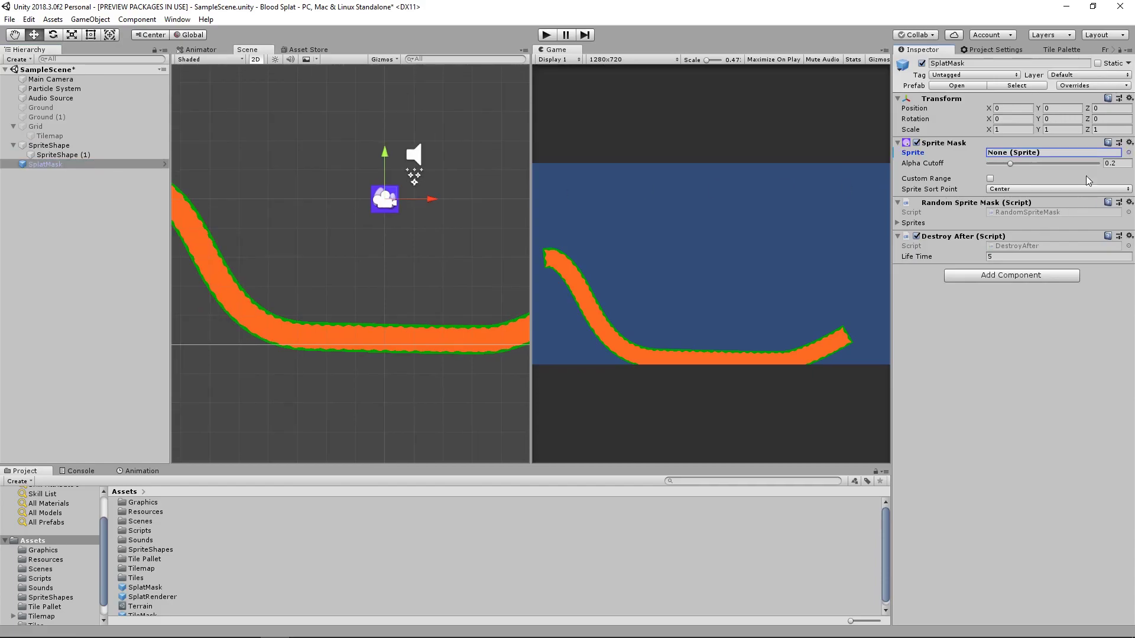
pyautogui.click(1126, 152)
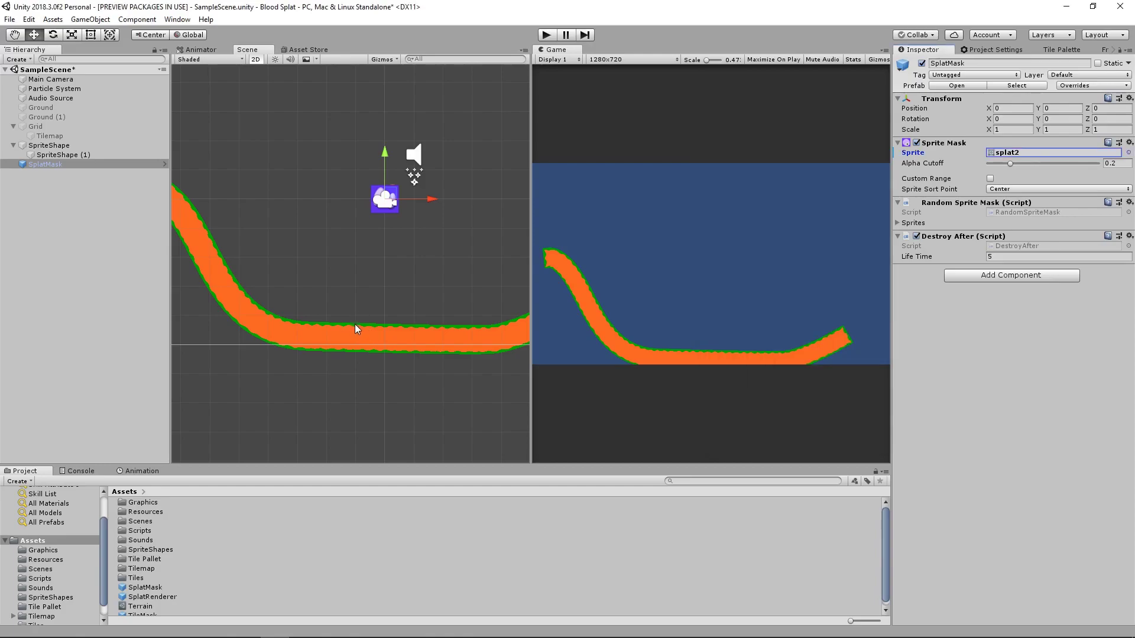
# - Move the SplatMask along the ground so a blood splat appears near its centre
pyautogui.click(48, 144)
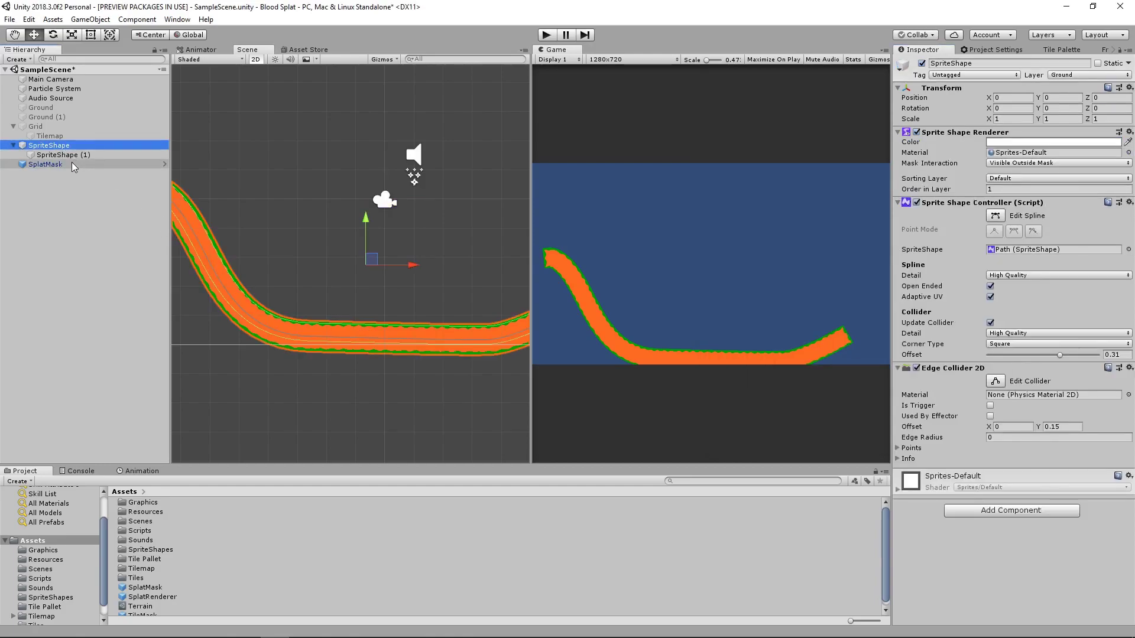
pyautogui.click(45, 164)
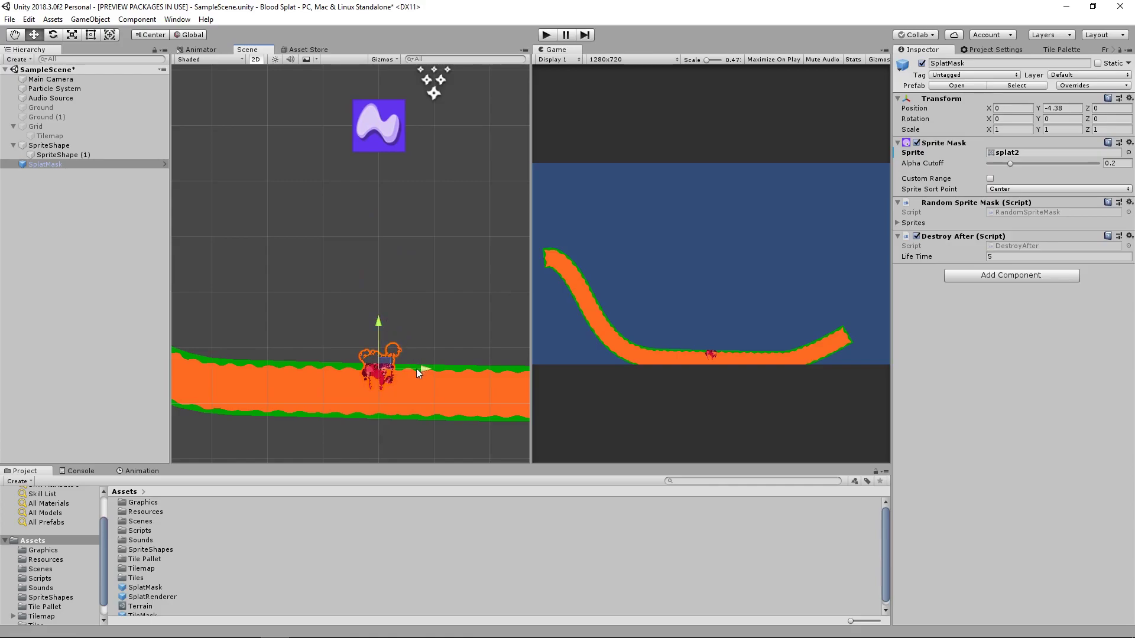
pyautogui.moveTo(378, 372); pyautogui.dragTo(194, 372)
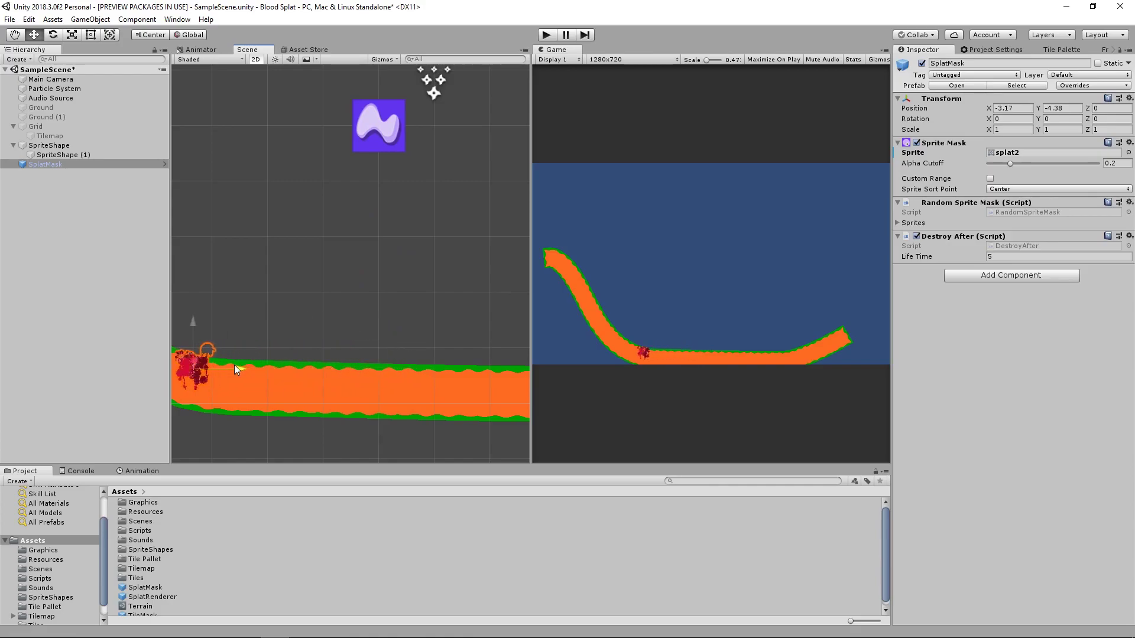
pyautogui.moveTo(195, 369); pyautogui.dragTo(361, 368)
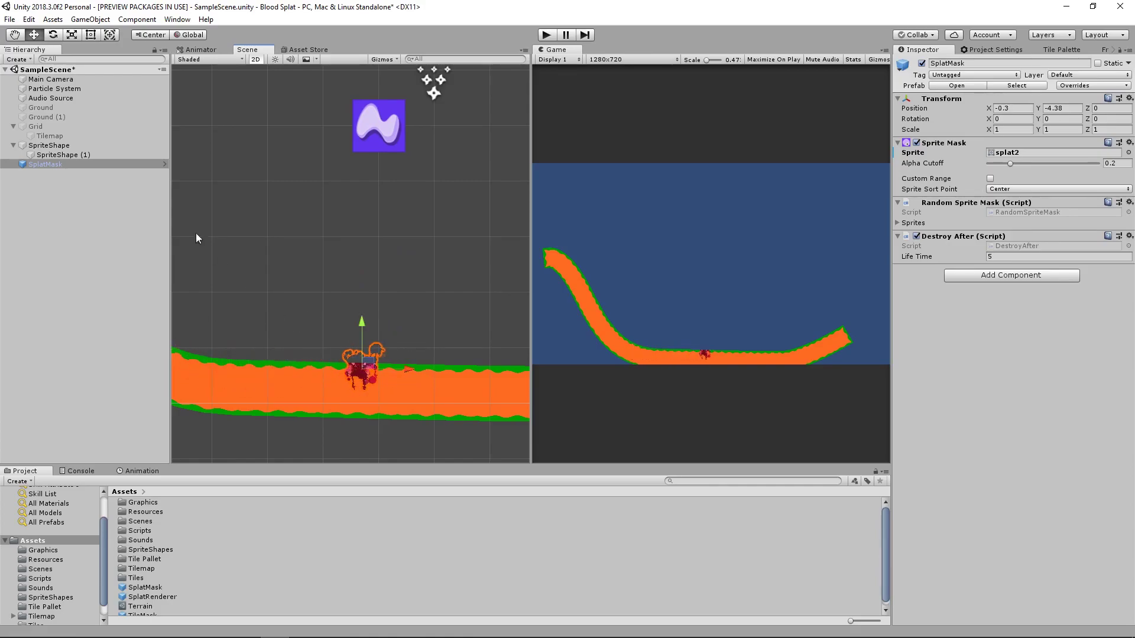
pyautogui.click(64, 153)
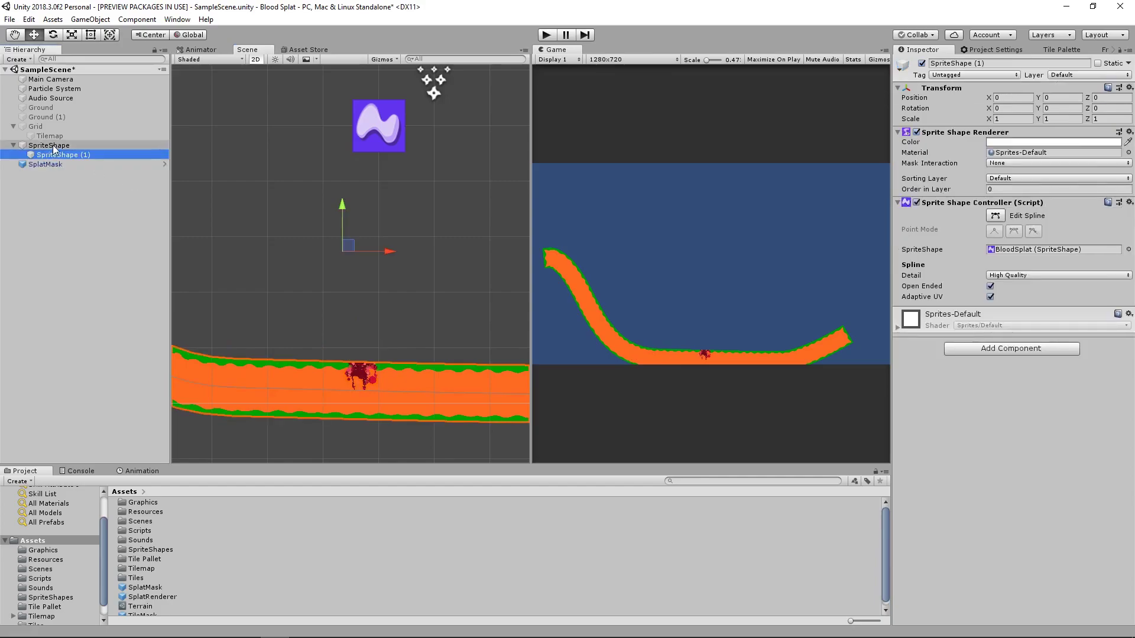
# - Edit the ground spline's points and give the child the BloodSplat shape, which keeps the old outline
pyautogui.click(49, 144)
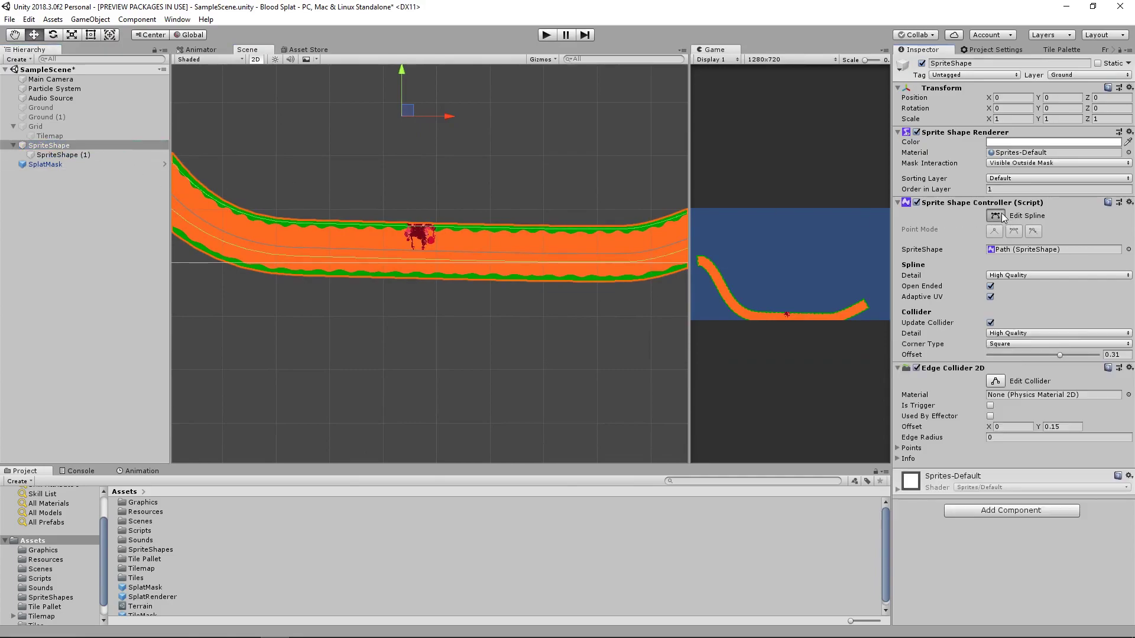
pyautogui.click(996, 215)
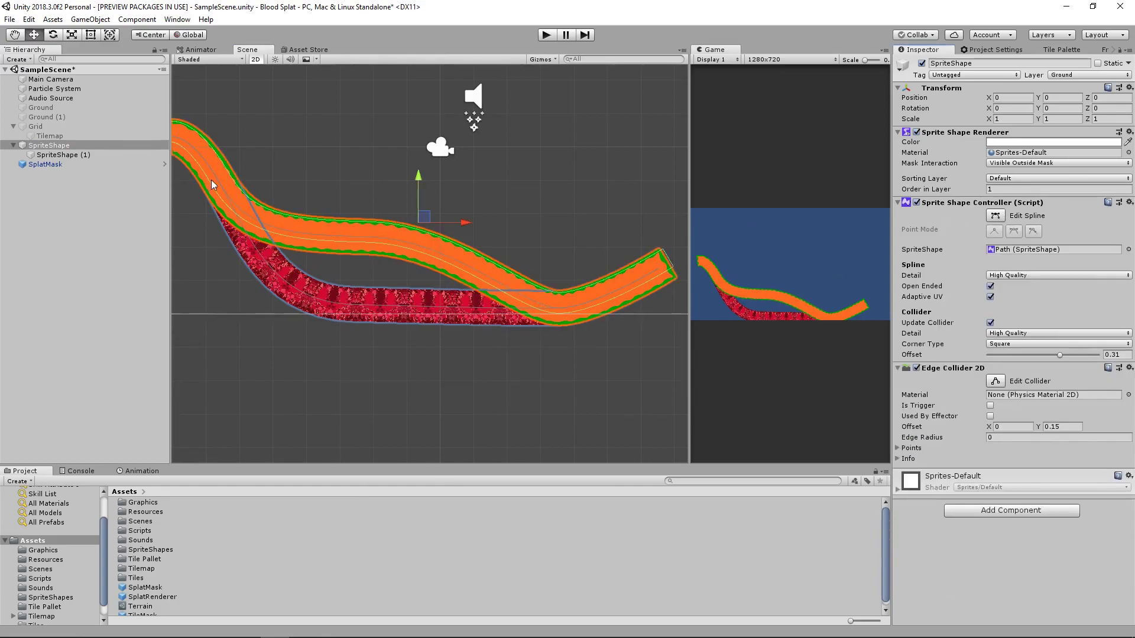
pyautogui.click(1128, 202)
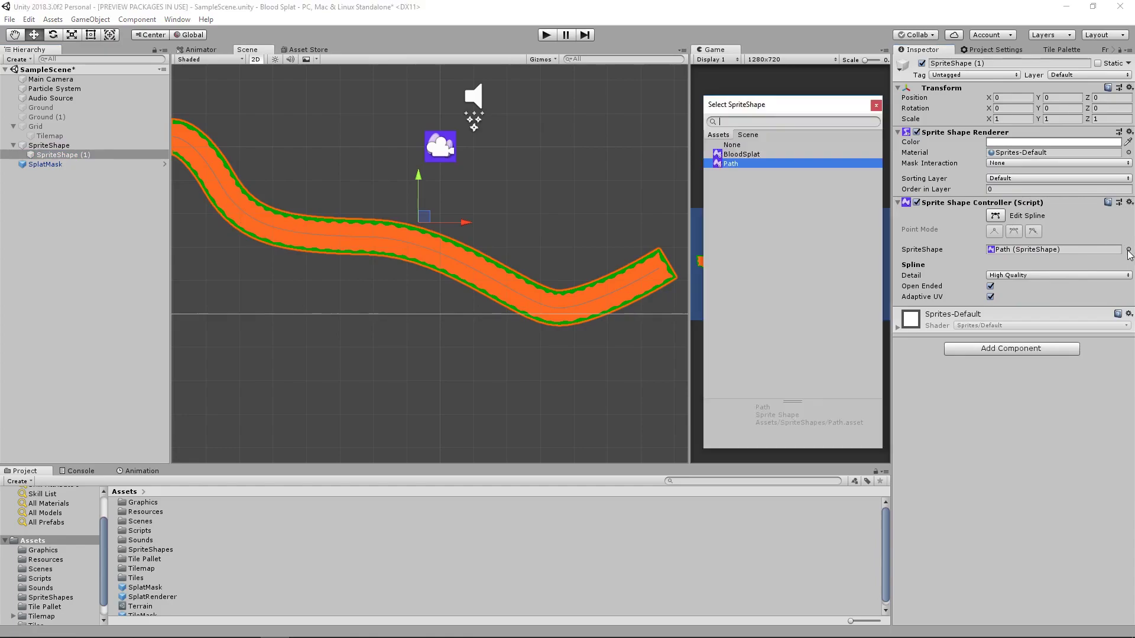
pyautogui.click(740, 154)
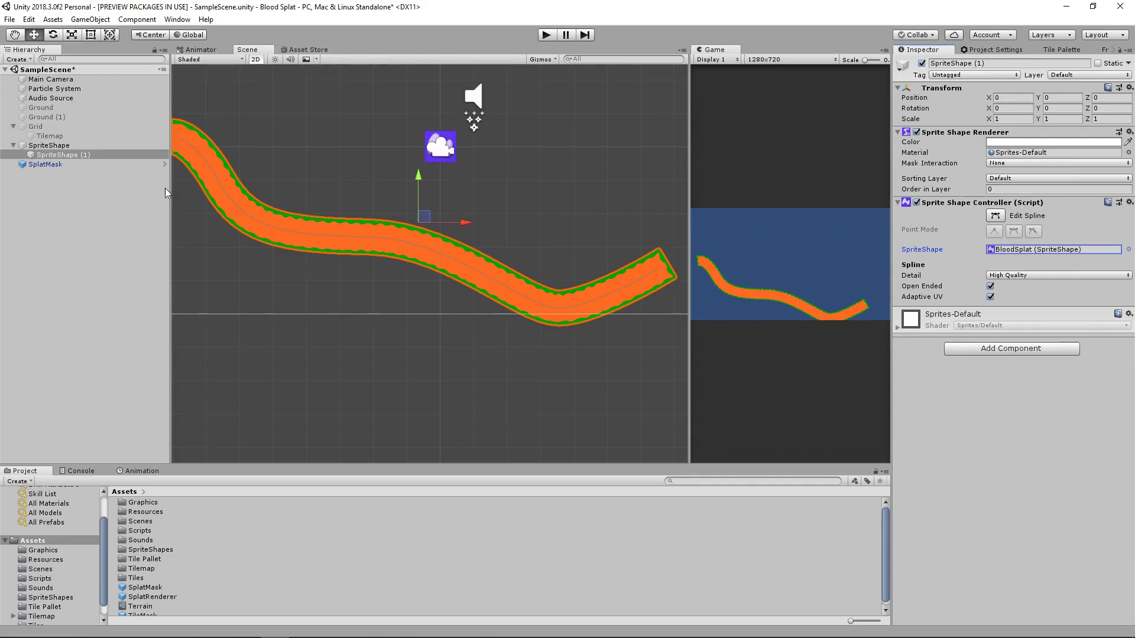
pyautogui.click(49, 145)
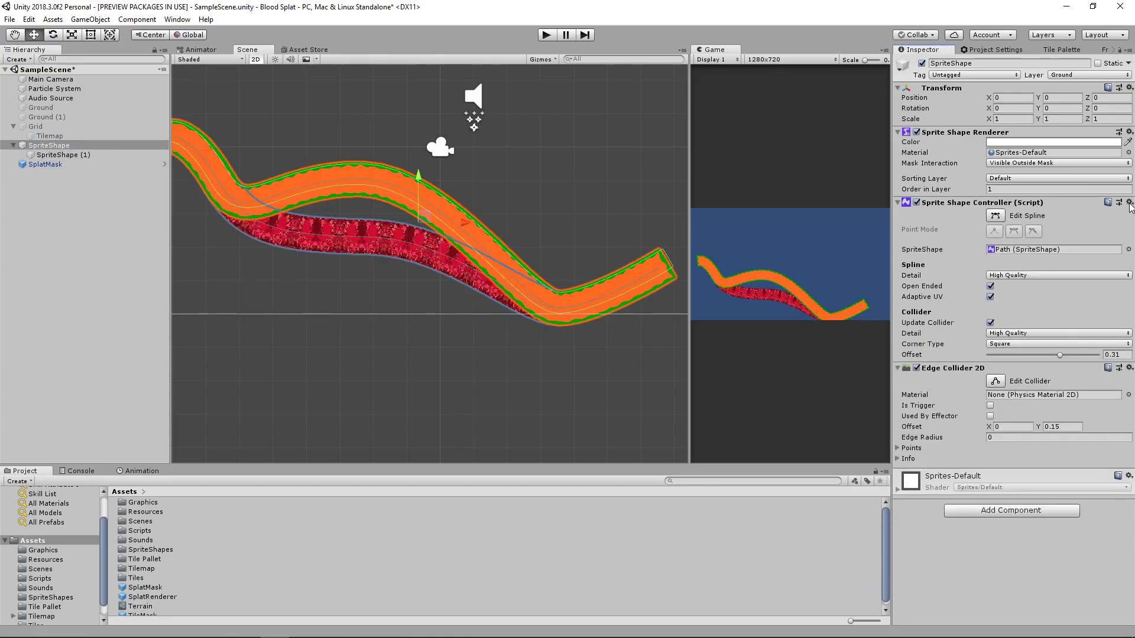
# - Run Update Sprite Mask from the Sprite Shape Controller menu to realign the child
pyautogui.click(1128, 202)
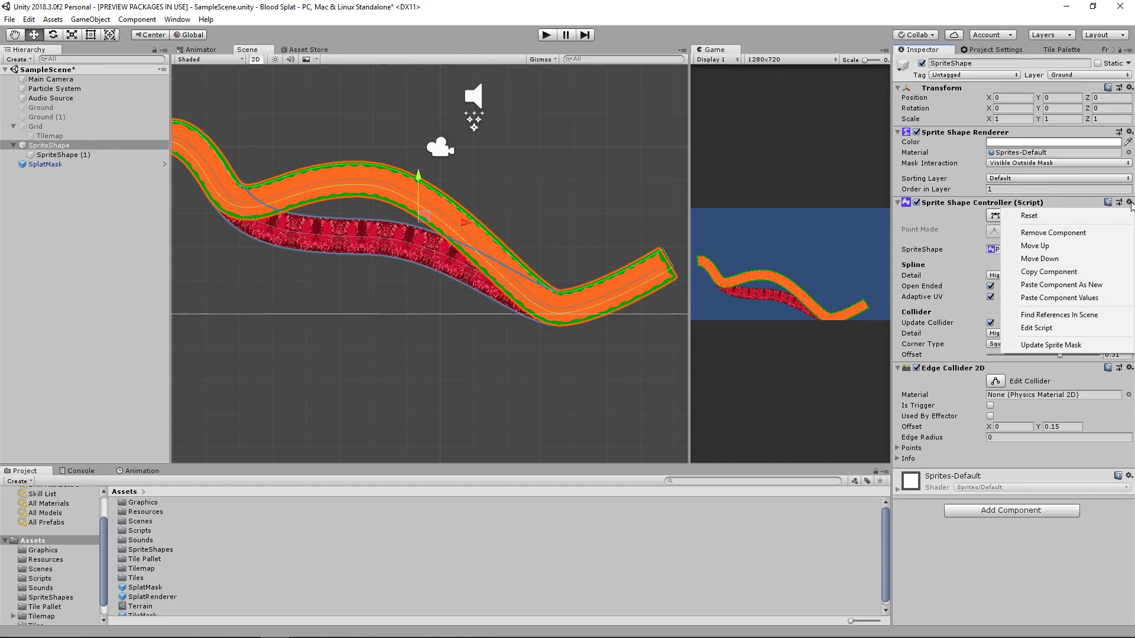
pyautogui.moveTo(1050, 344)
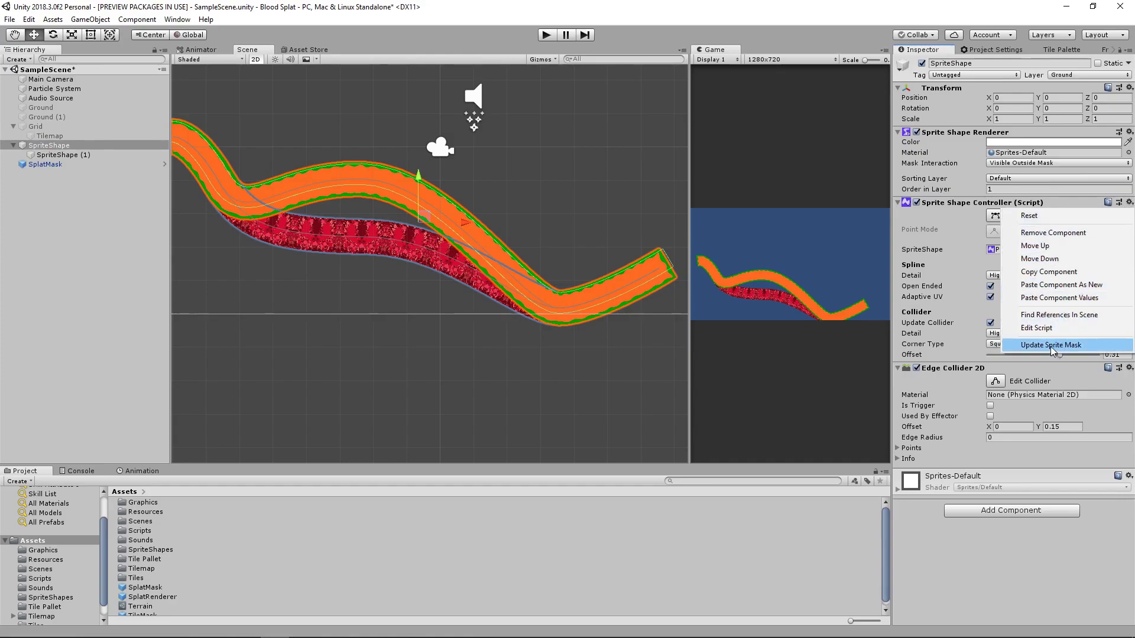
pyautogui.click(1051, 343)
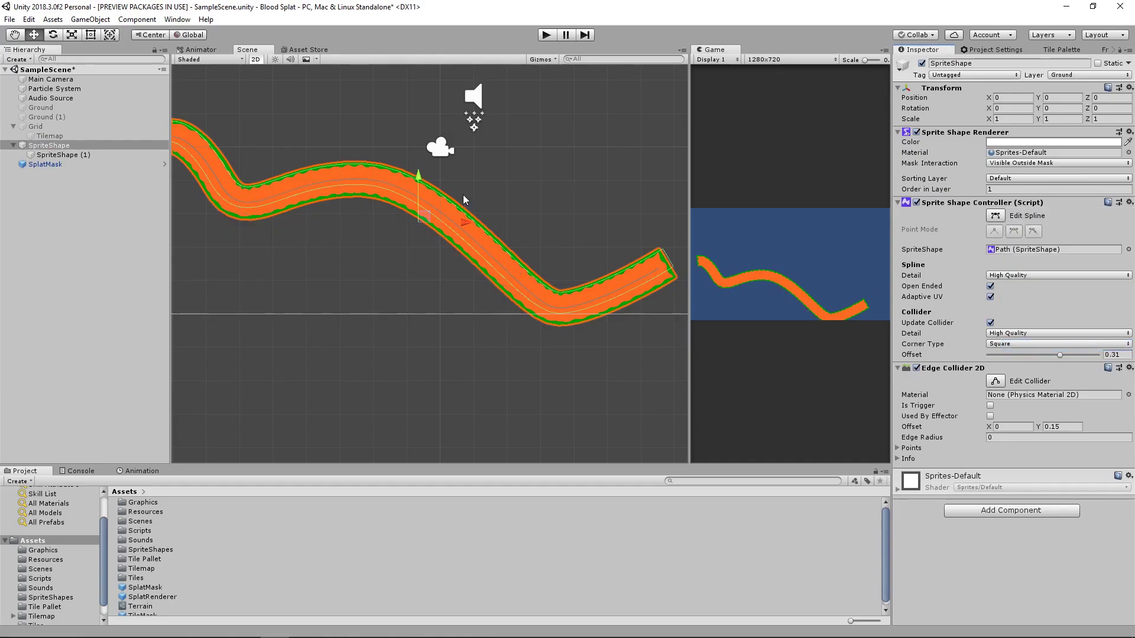
pyautogui.click(50, 144)
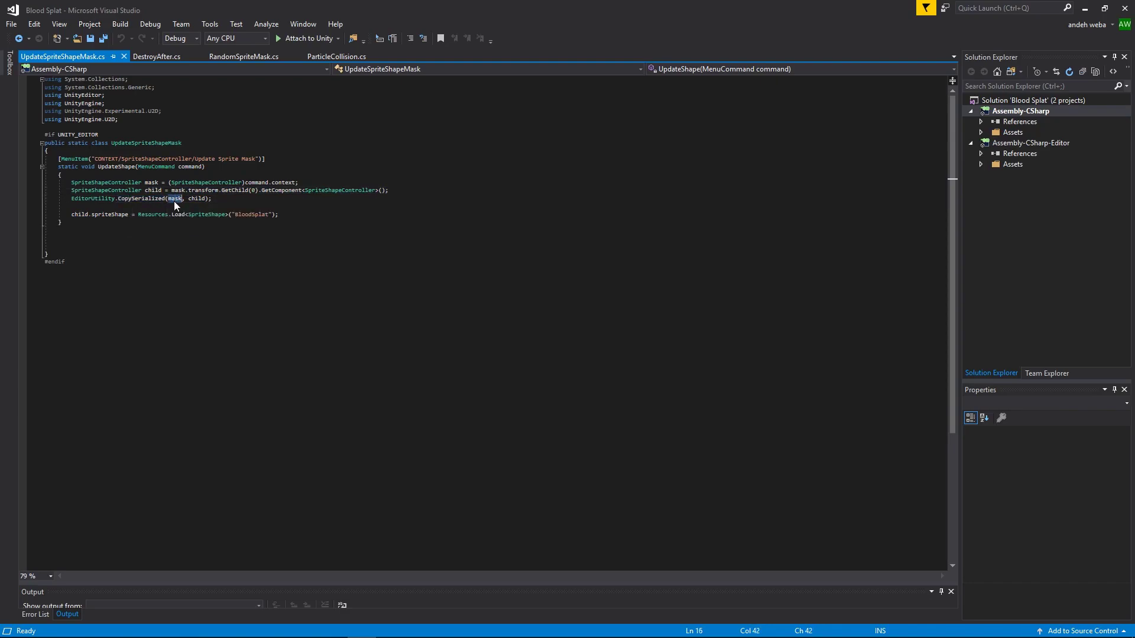
# - Highlight the mask and child variables in UpdateSpriteShapeMask's copy-and-load code
pyautogui.doubleClick(195, 199)
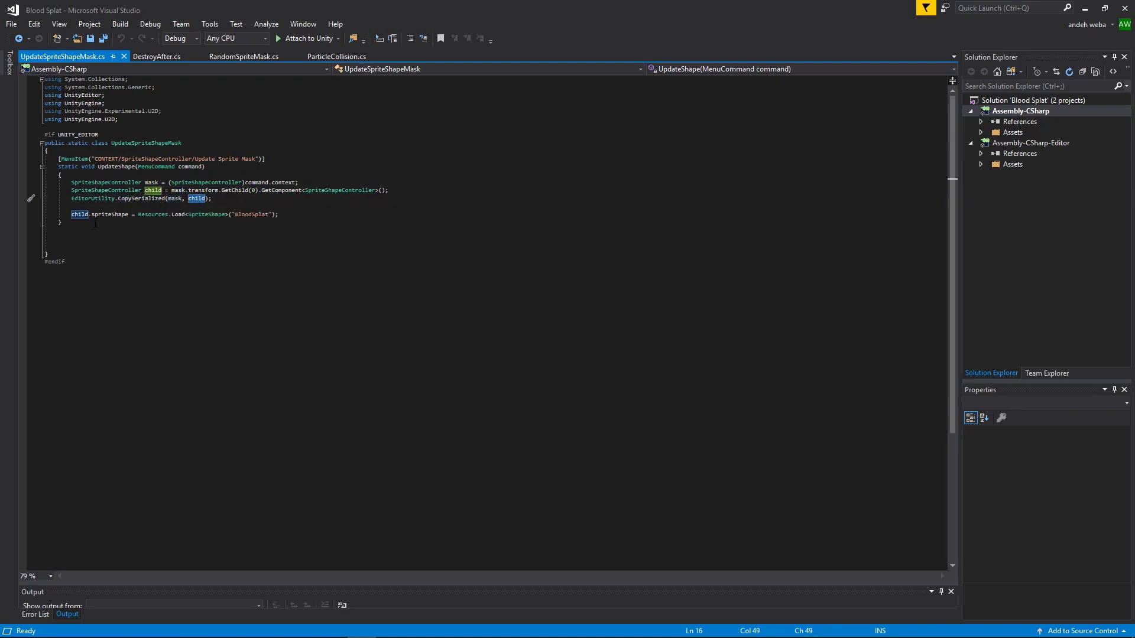
pyautogui.doubleClick(109, 214)
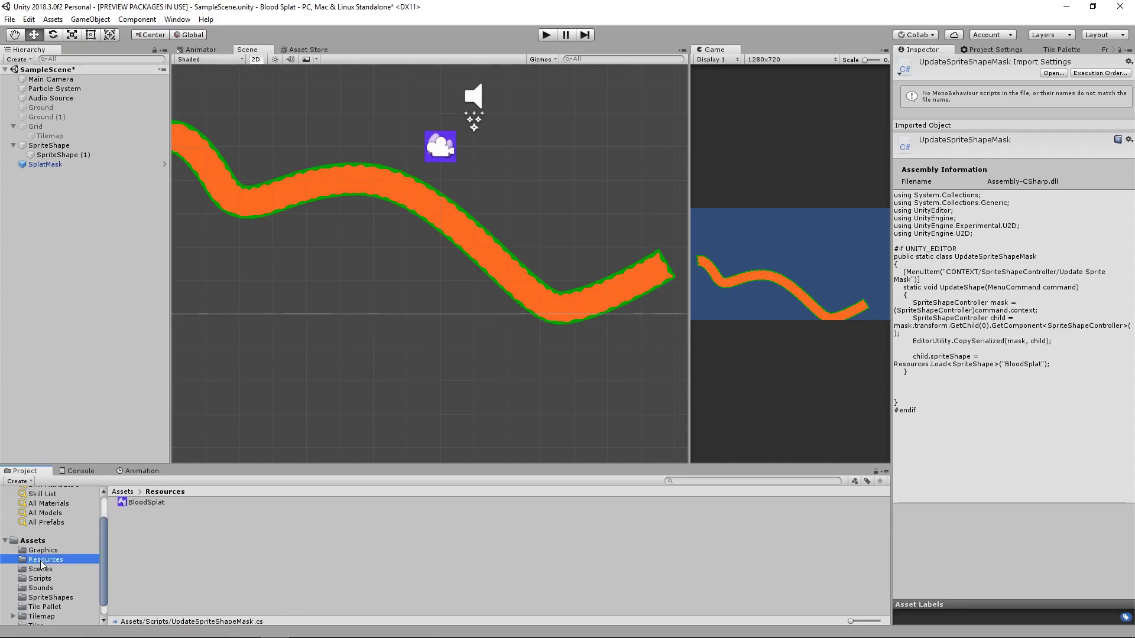
# - View the BloodSplat asset in Resources, then the Path asset in SpriteShapes
pyautogui.click(147, 502)
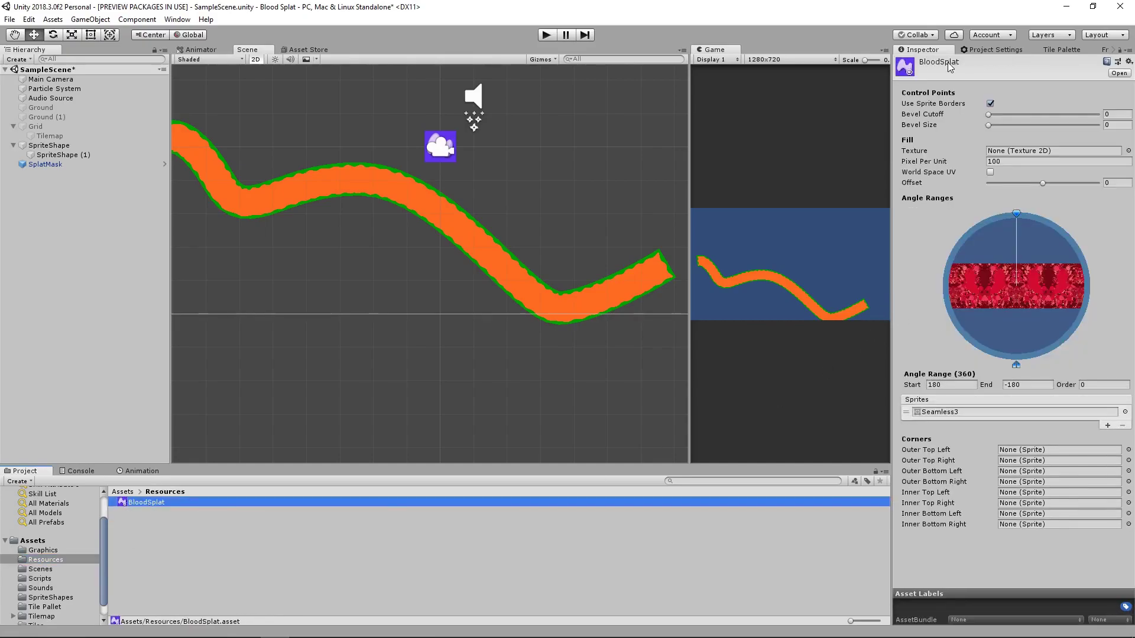
pyautogui.moveTo(957, 78)
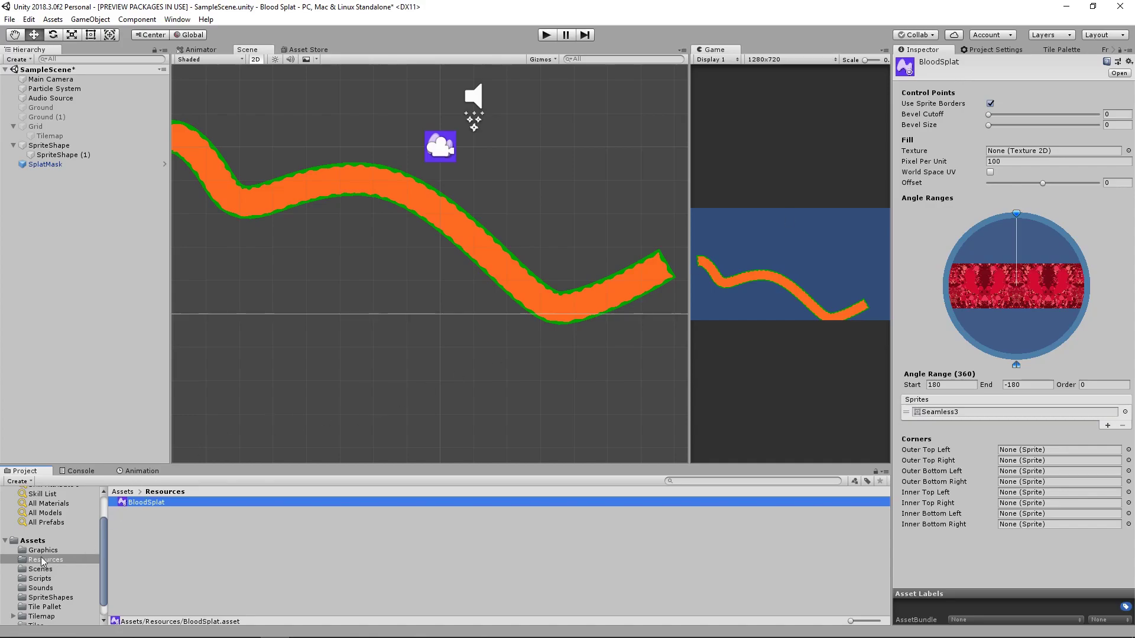
pyautogui.click(33, 540)
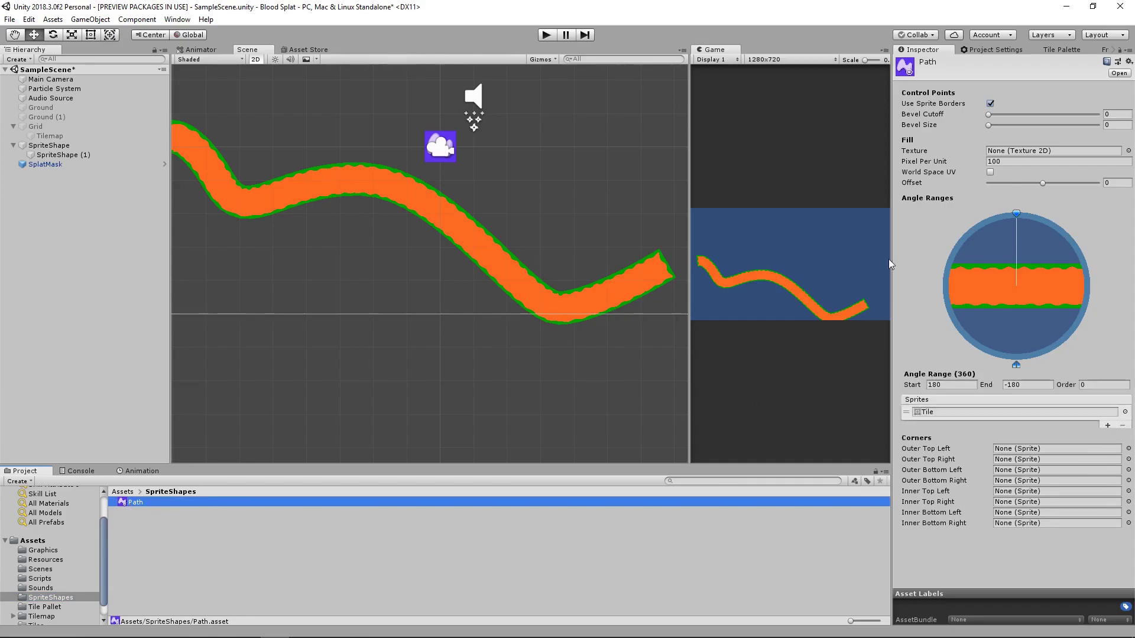
pyautogui.moveTo(836, 329)
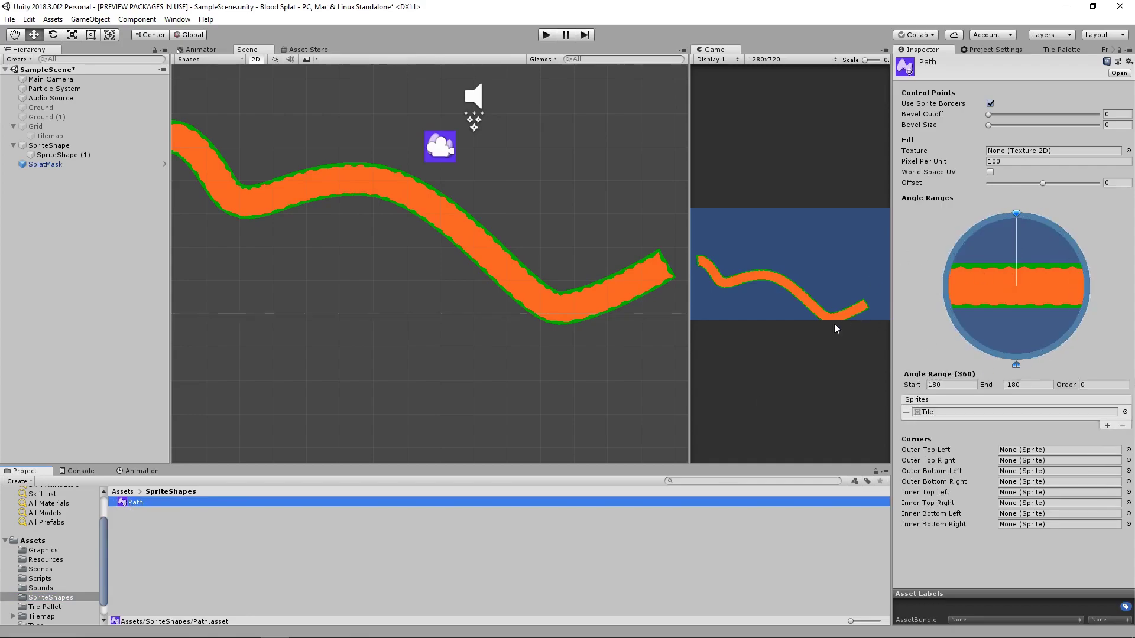
pyautogui.click(45, 164)
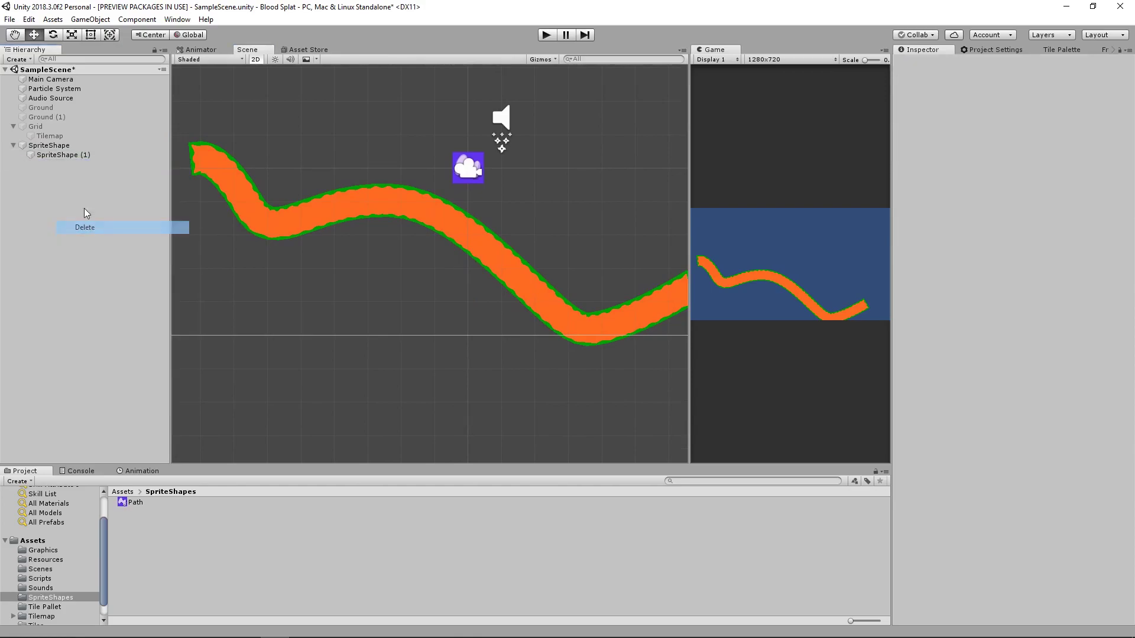
# - Delete the test SplatMask and set the Particle System's Splat Prefab to SplatMask
pyautogui.click(54, 88)
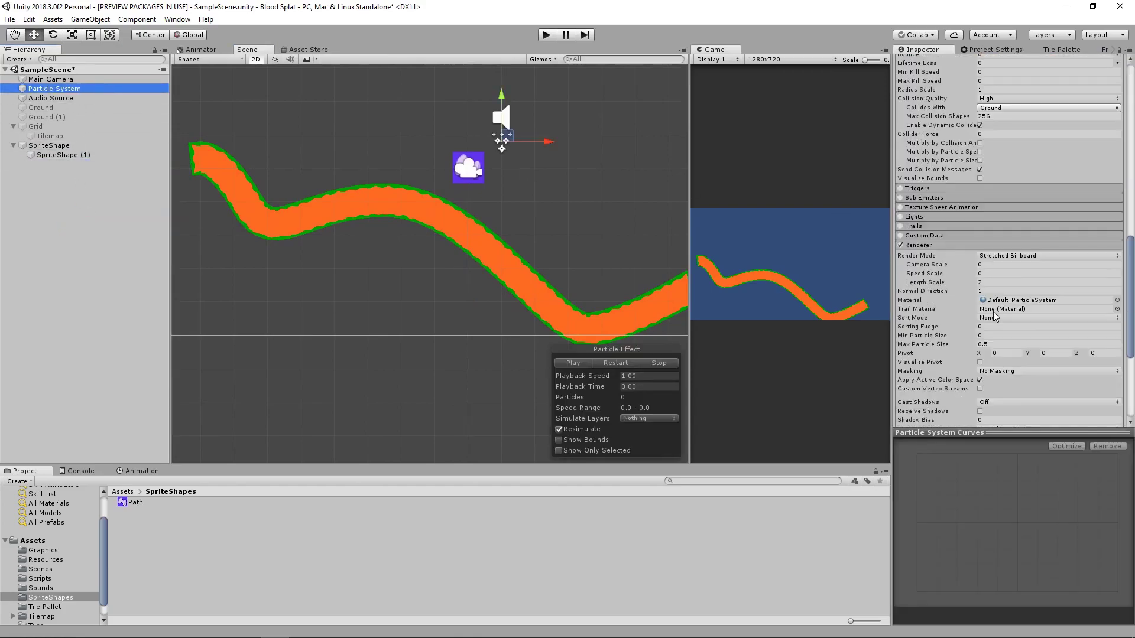
pyautogui.scroll(-3)
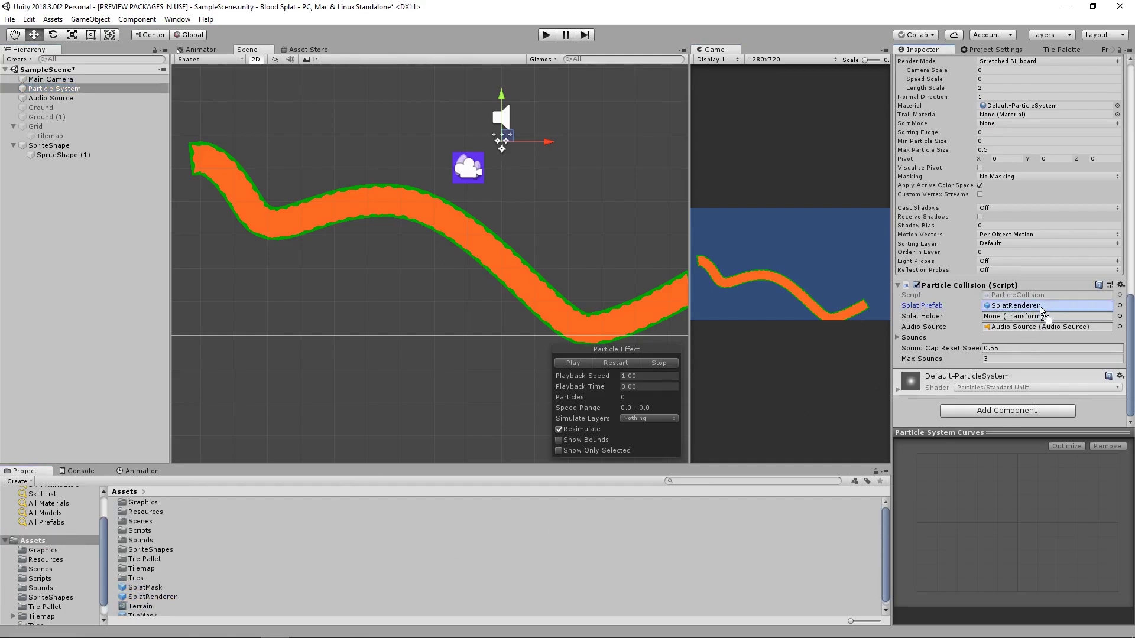
pyautogui.click(1043, 305)
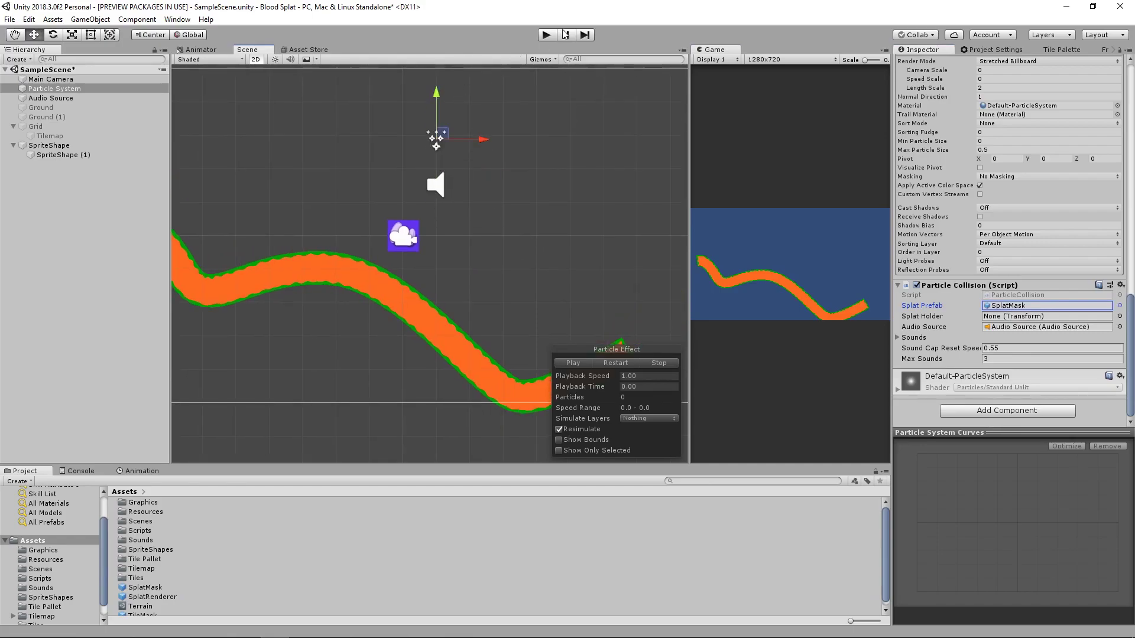
# - Play-test the spray scattering blood splats along the curved path, then stop
pyautogui.click(546, 34)
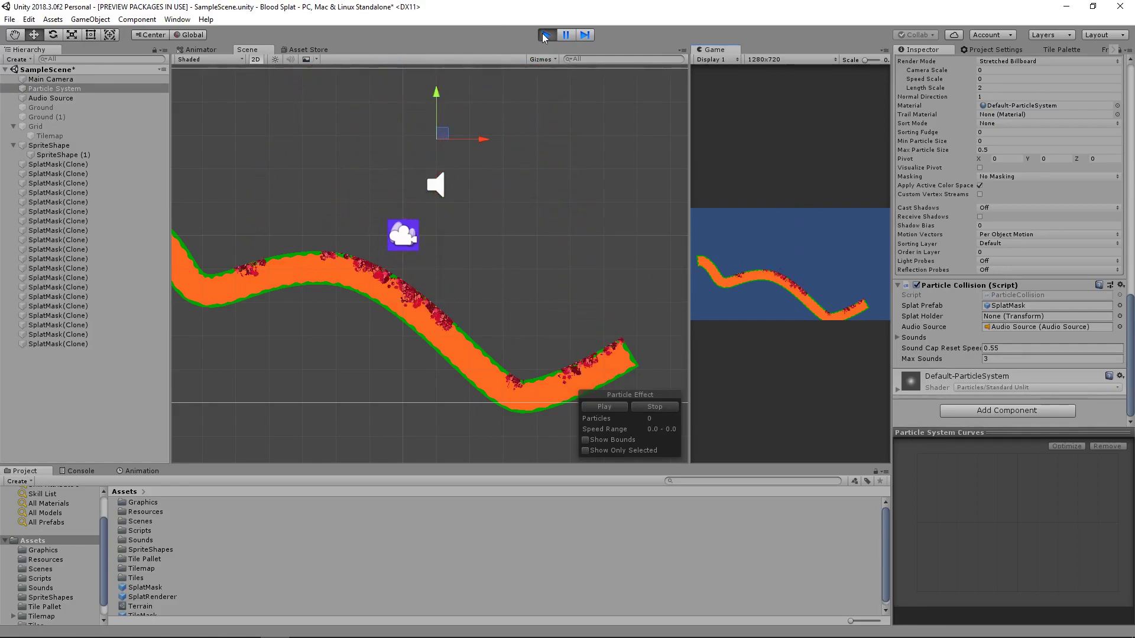
pyautogui.click(546, 34)
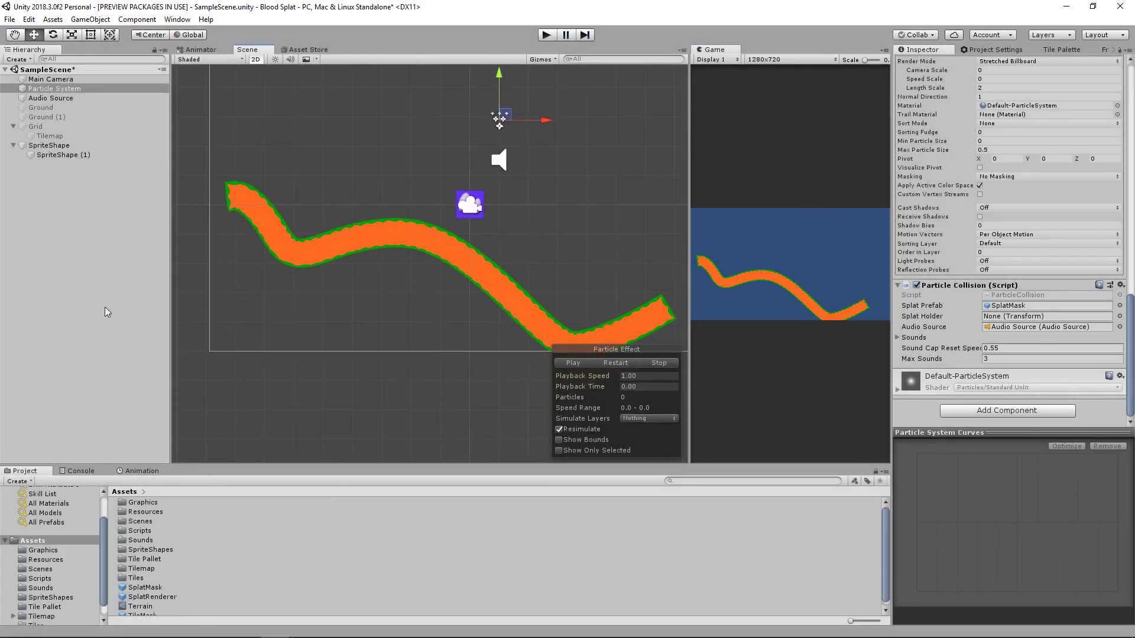
# - Browse the Scripts, Graphics and Scenes folders and show UpdateSpriteShapeMask's code
pyautogui.click(40, 578)
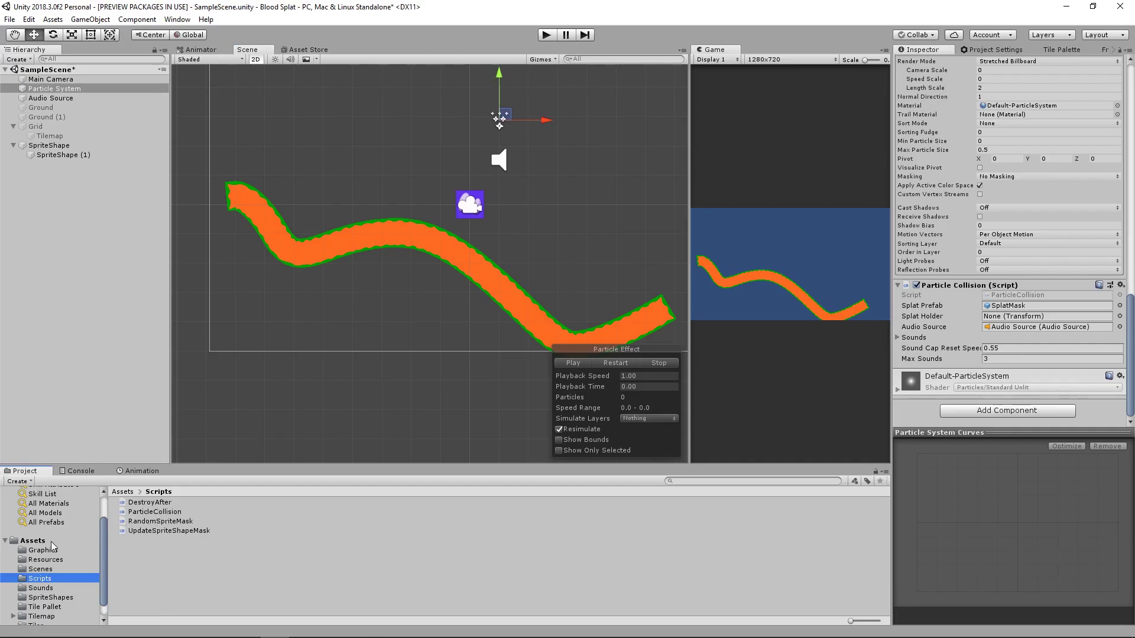
pyautogui.click(42, 549)
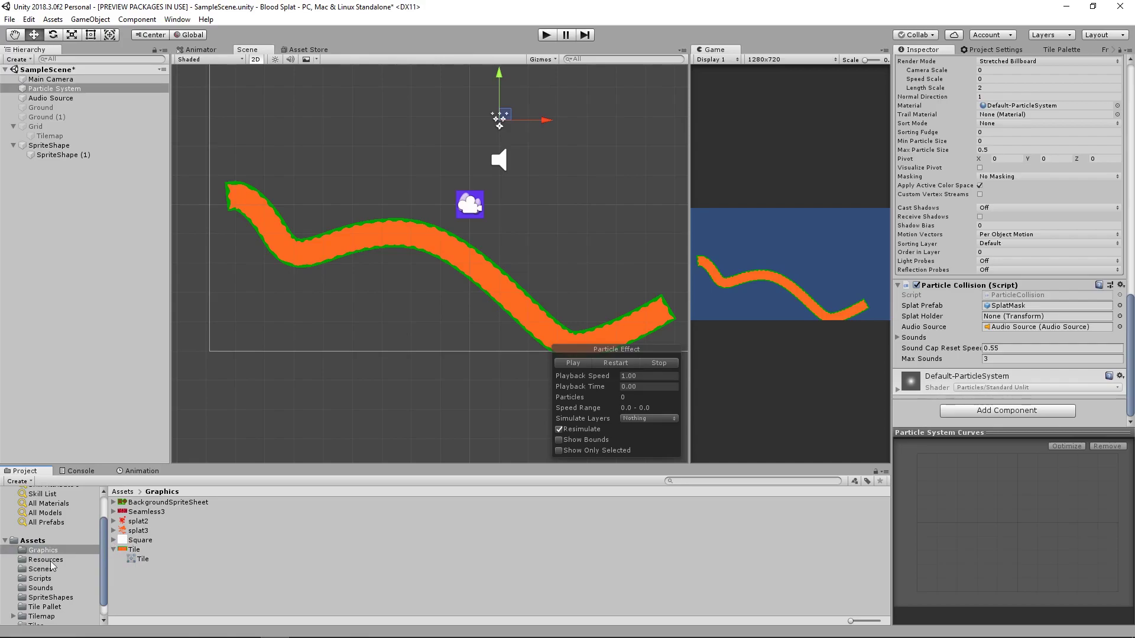
pyautogui.click(41, 578)
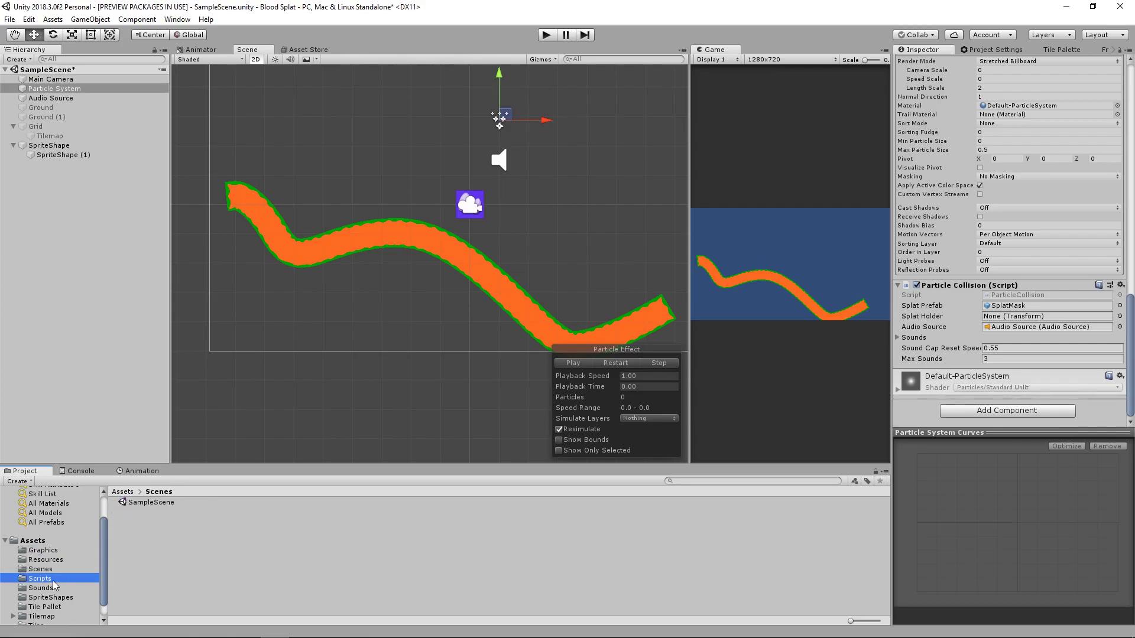
pyautogui.click(169, 530)
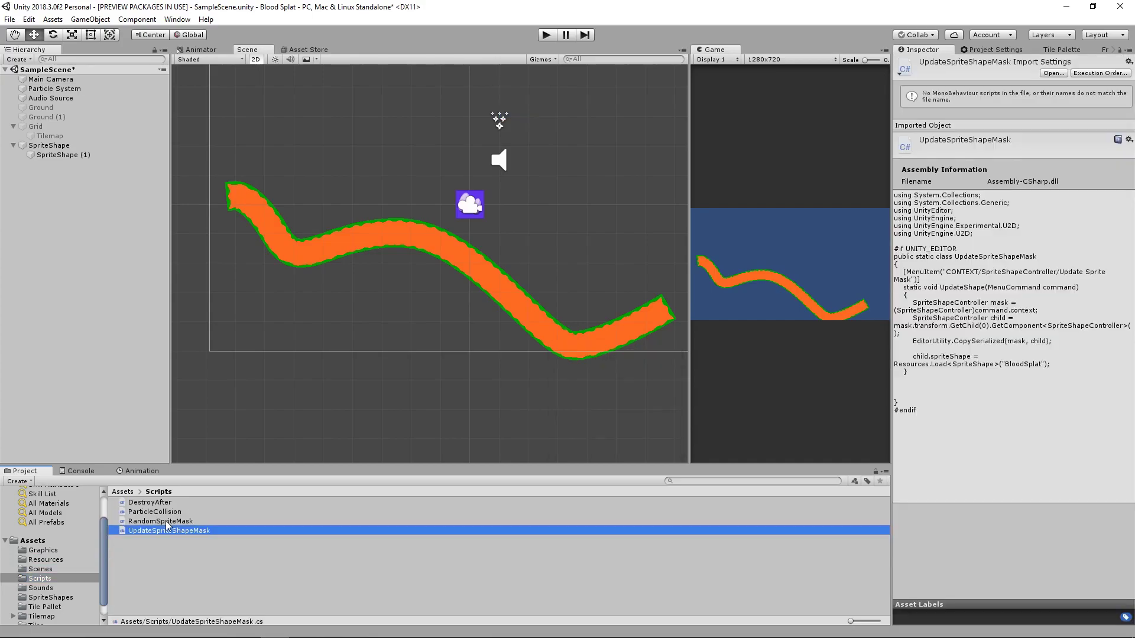